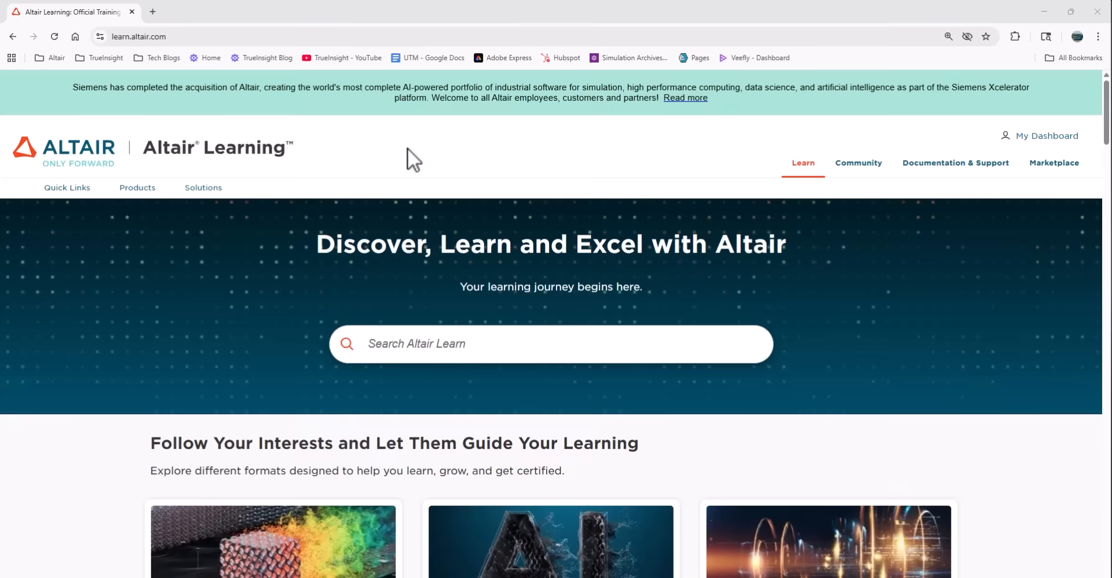
# Step: Browse the Altair Learning home page, then open HyperWorks from the Products menu's Platforms list
pyautogui.click(139, 36)
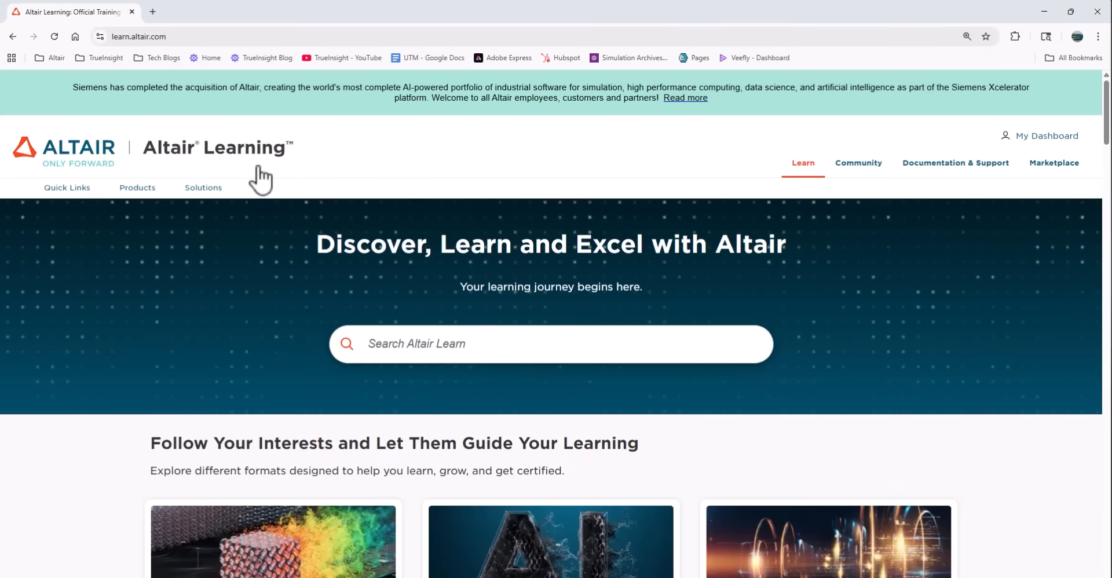
pyautogui.scroll(-3)
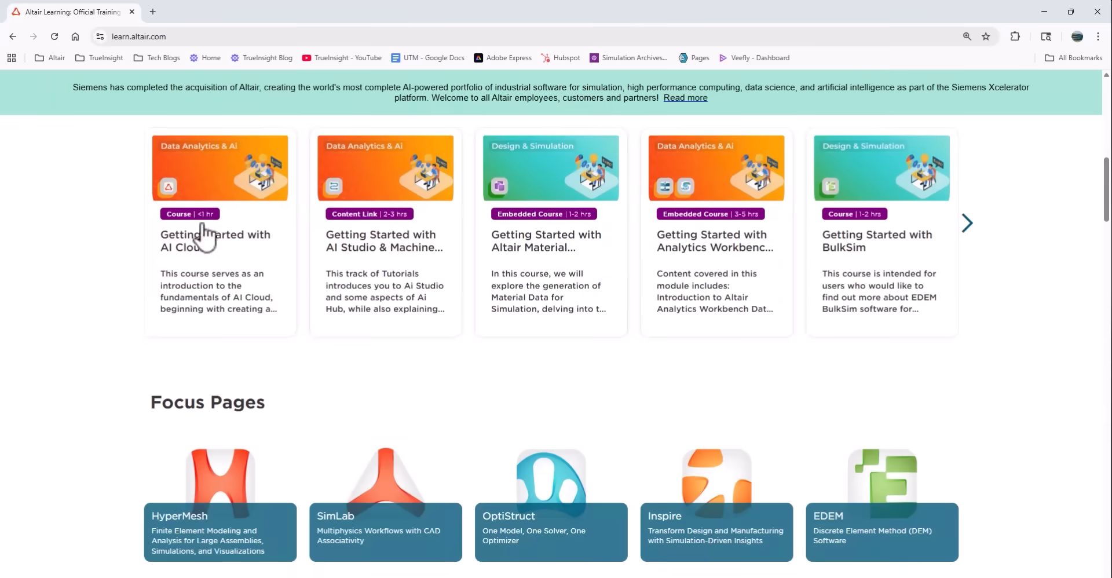
pyautogui.scroll(-3)
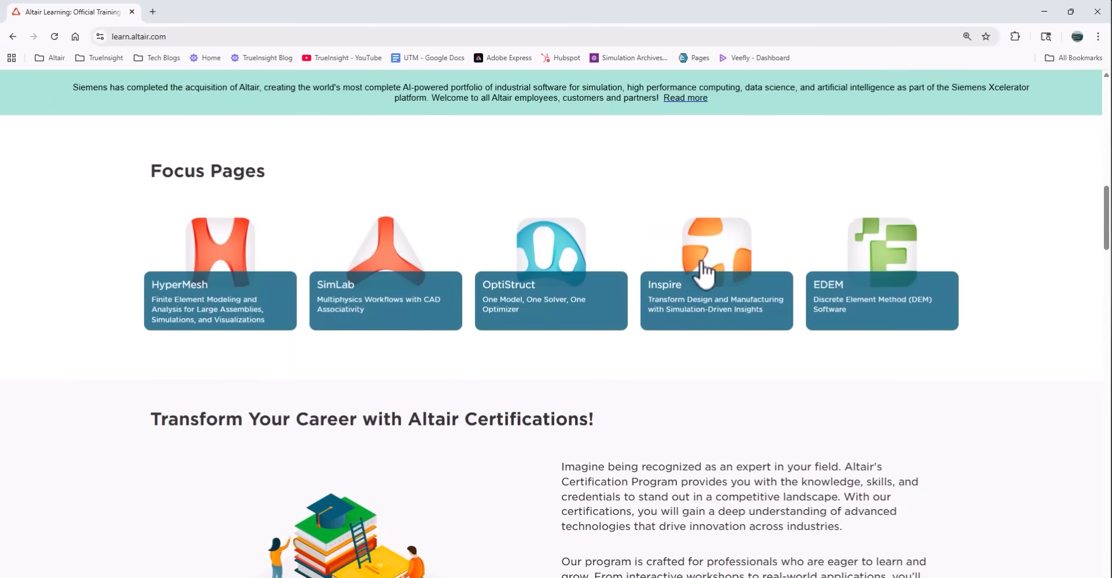
pyautogui.scroll(-3)
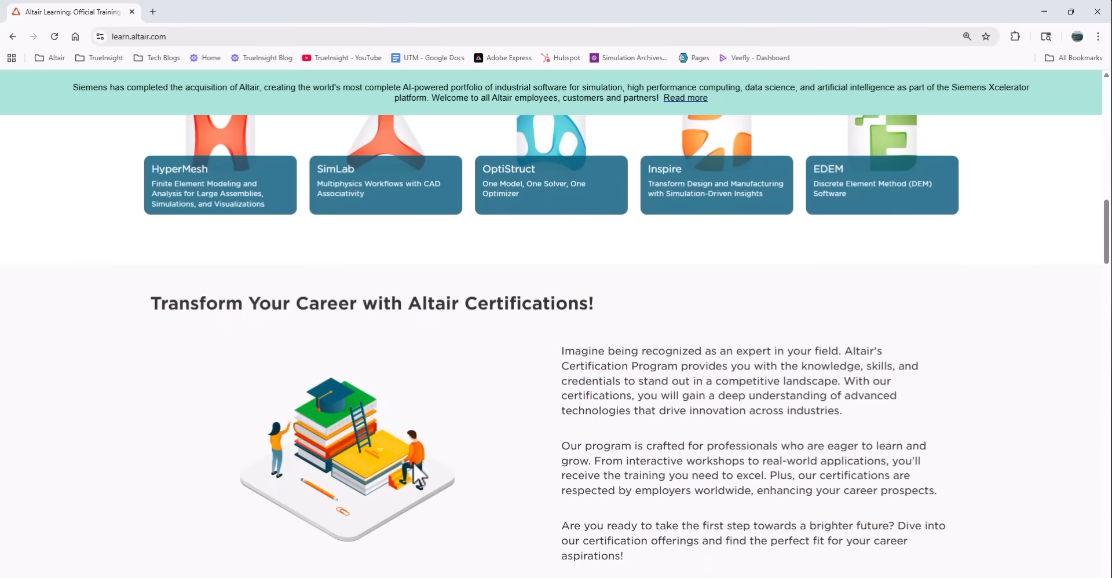
pyautogui.scroll(-3)
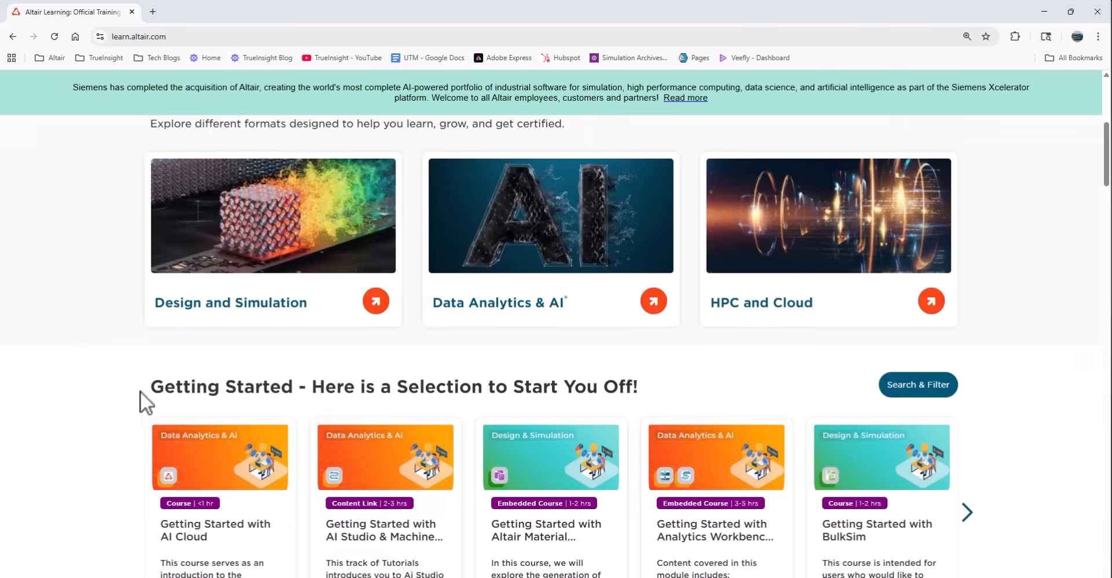
pyautogui.scroll(3)
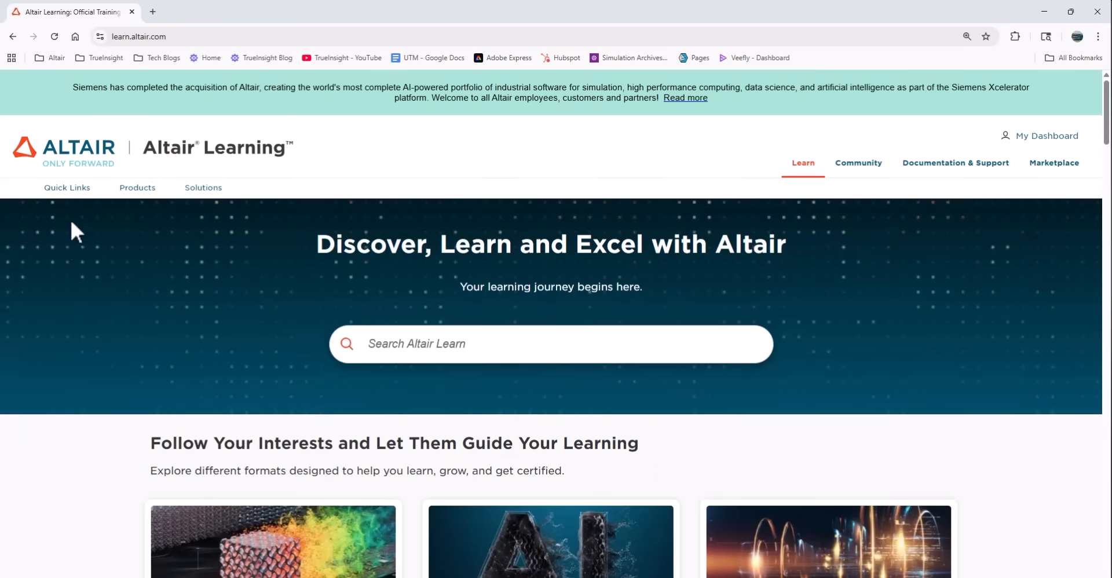
pyautogui.click(136, 187)
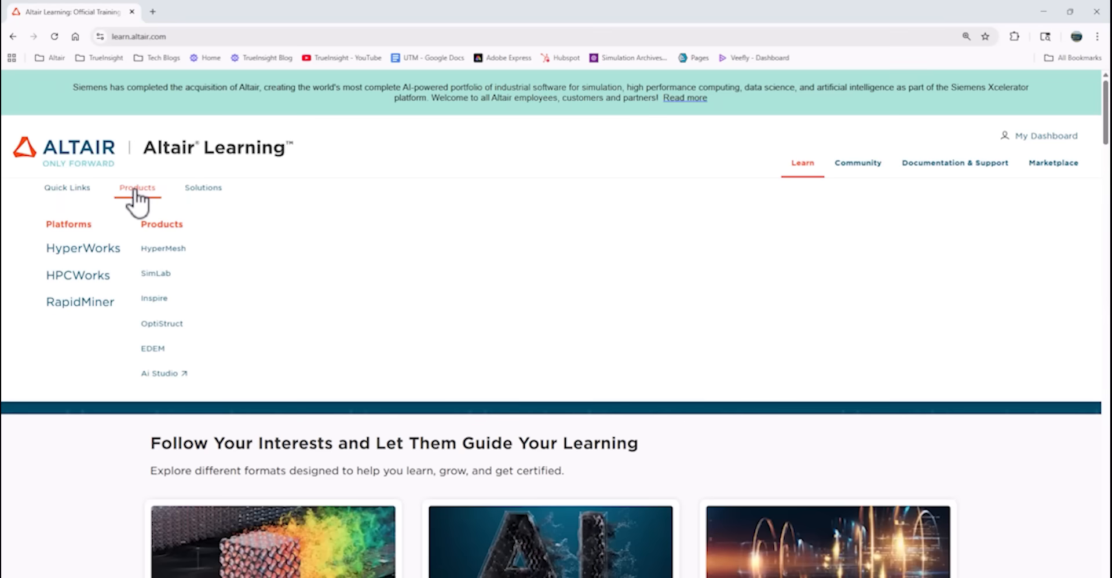
pyautogui.moveTo(135, 223)
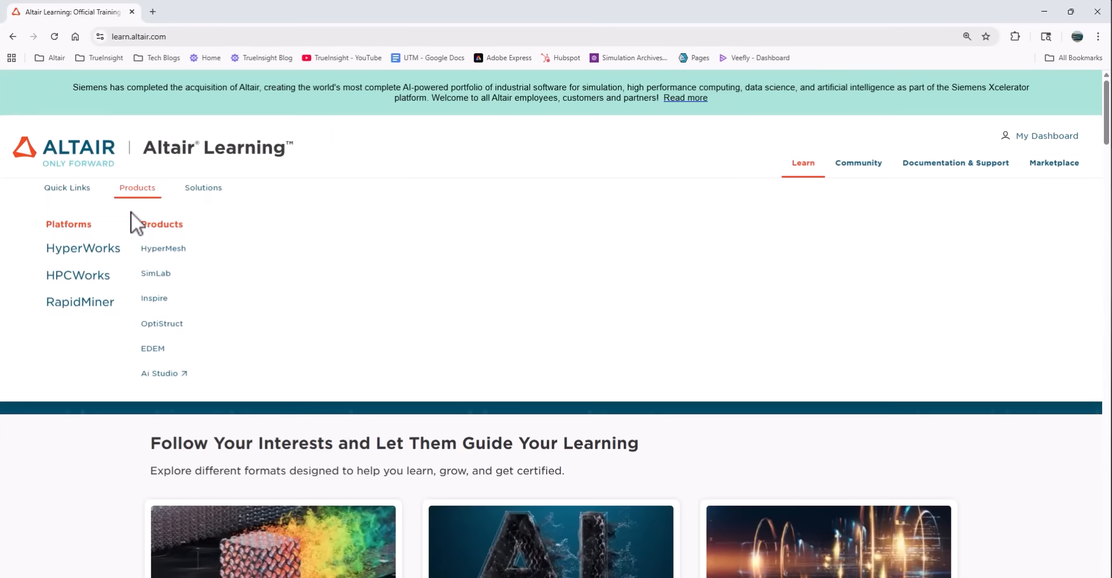
pyautogui.click(83, 249)
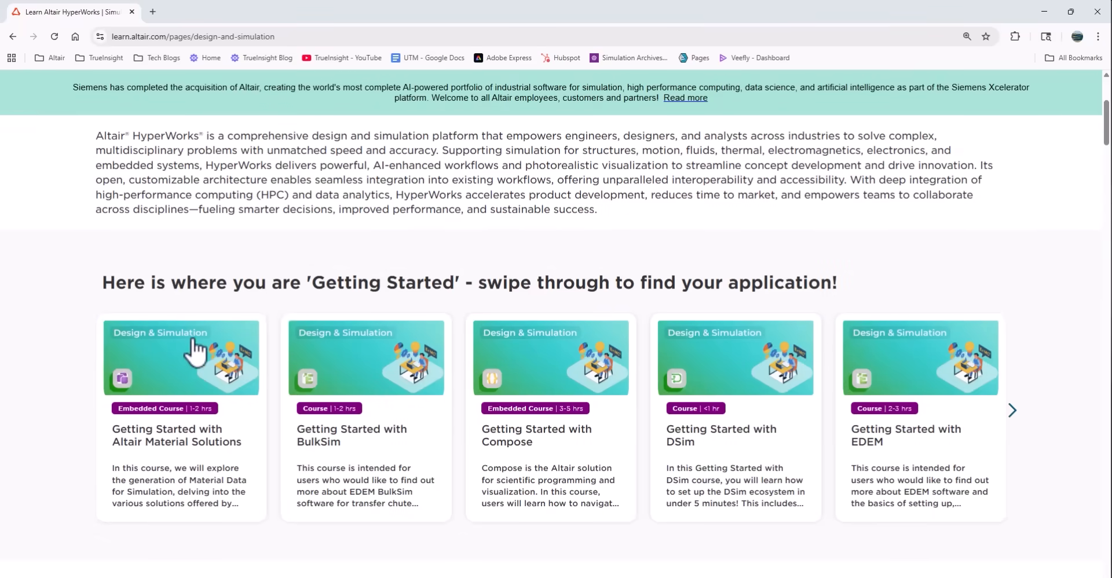
pyautogui.moveTo(691, 347)
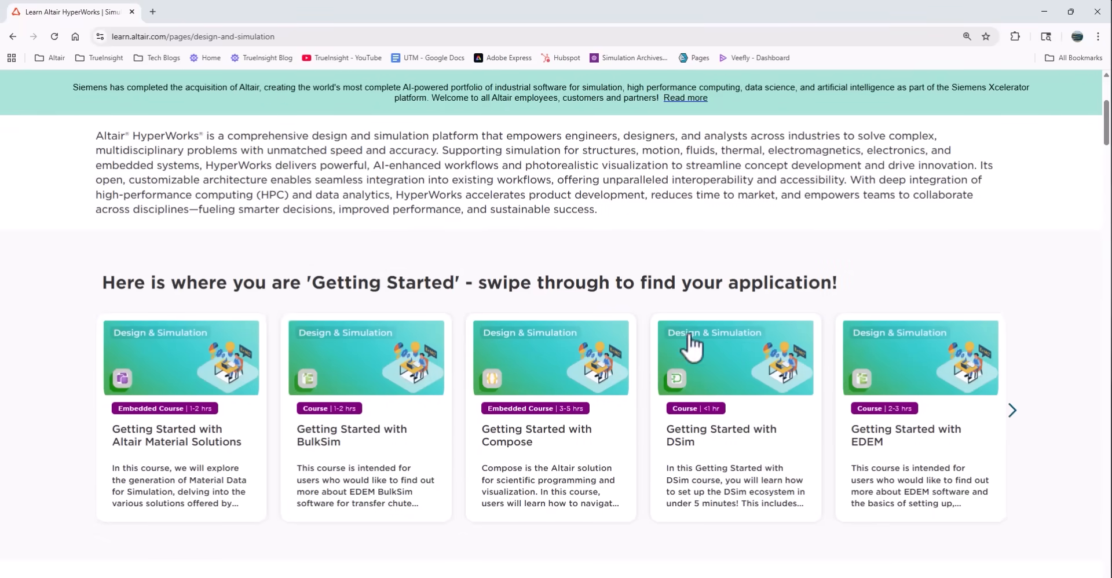
# Step: Filter the Design & Simulation catalog by the Altair Partner Alliance product, leaving three courses
pyautogui.scroll(-3)
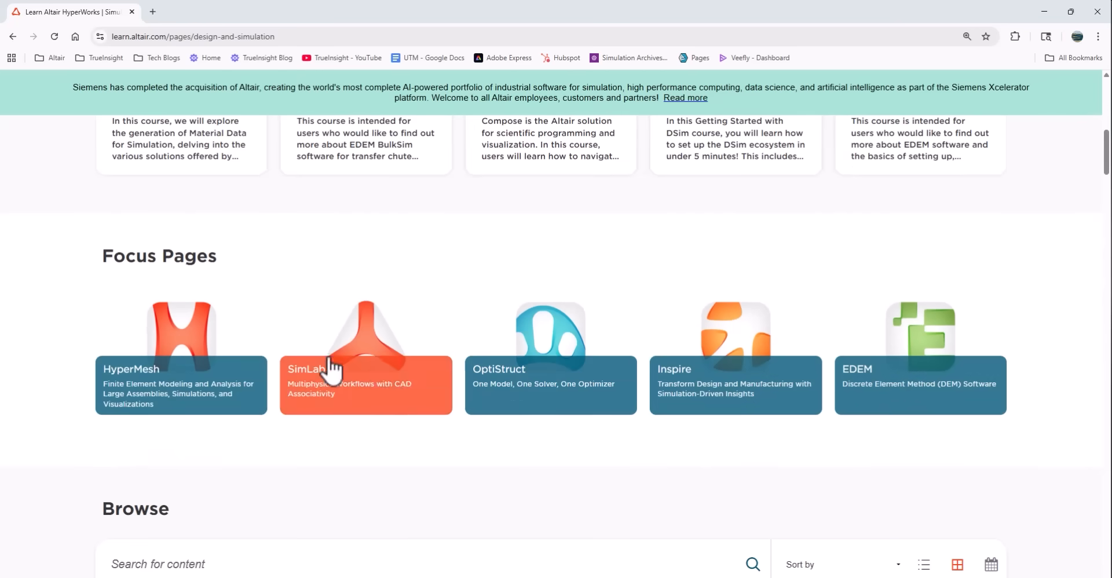
pyautogui.scroll(-3)
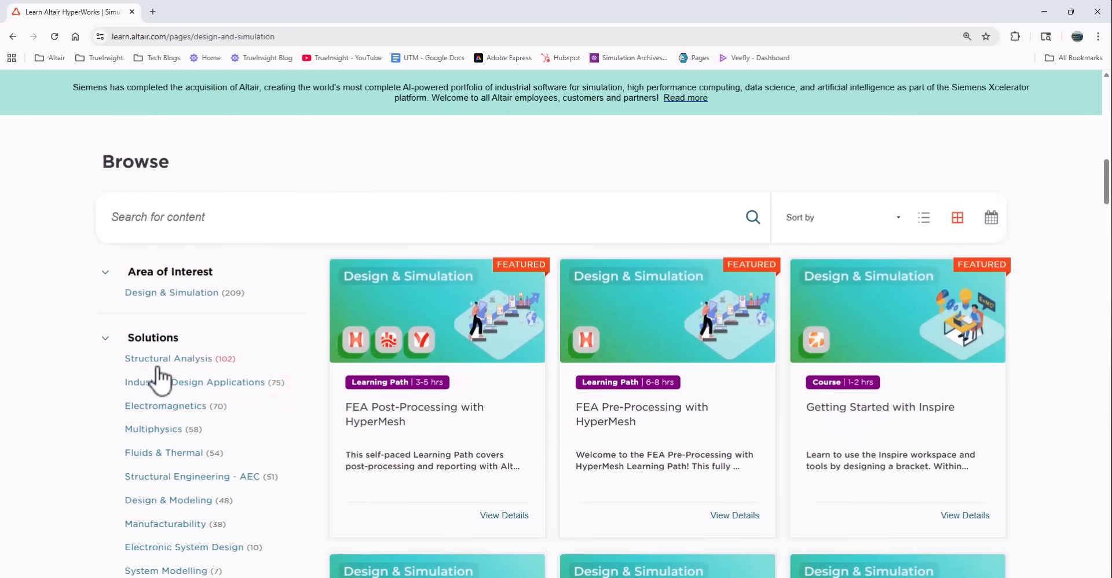
pyautogui.scroll(-3)
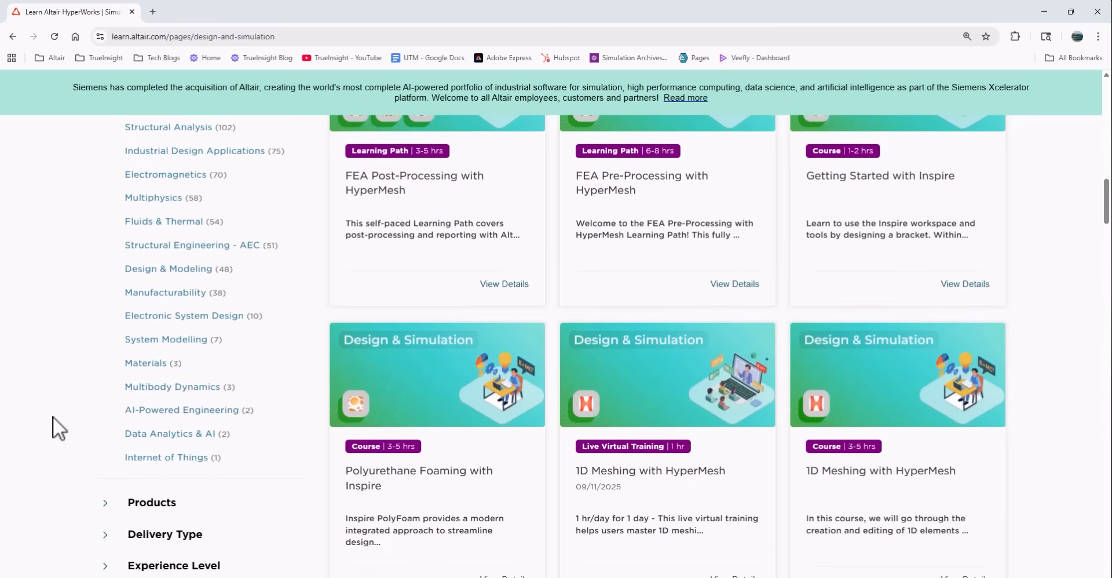
pyautogui.moveTo(107, 511)
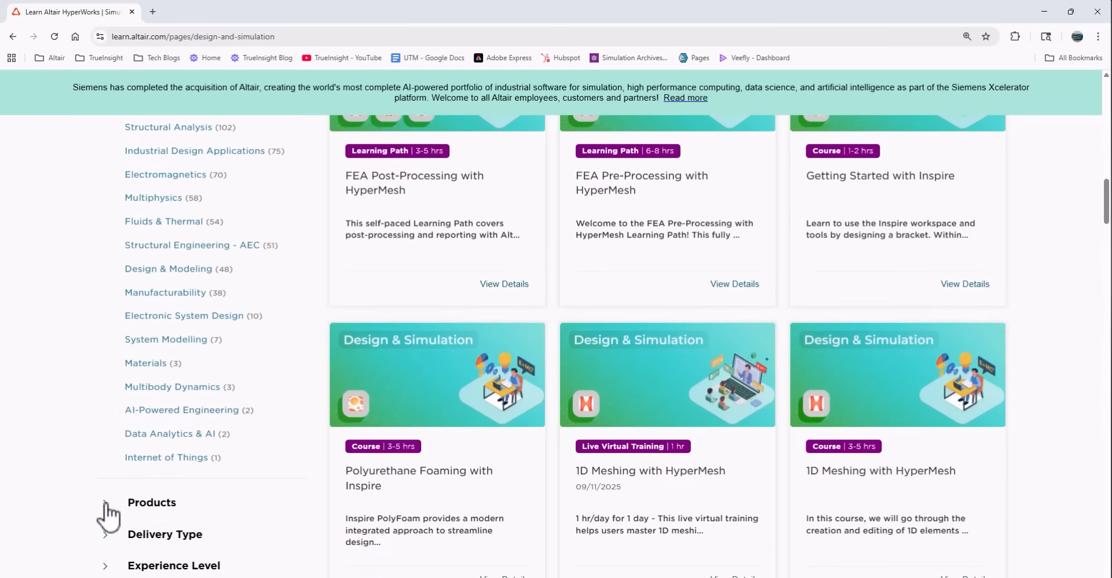
pyautogui.click(151, 502)
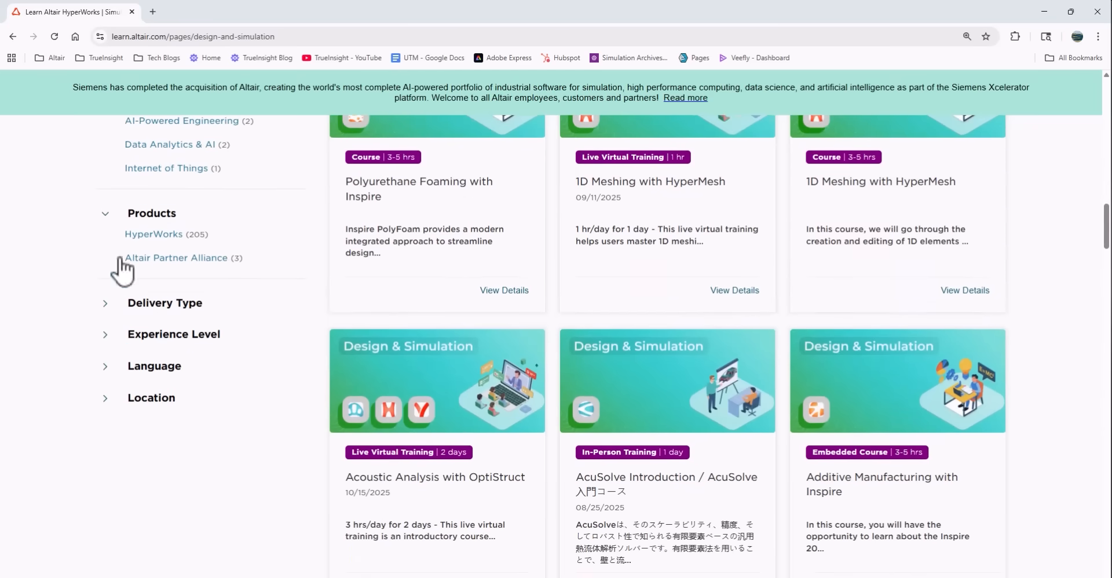
pyautogui.click(154, 234)
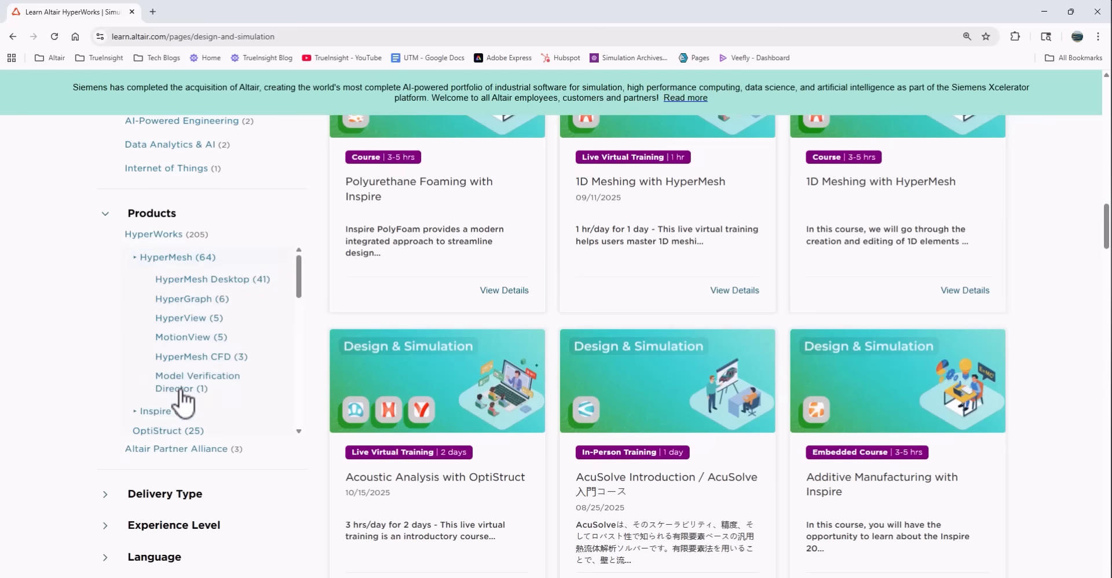
pyautogui.click(153, 234)
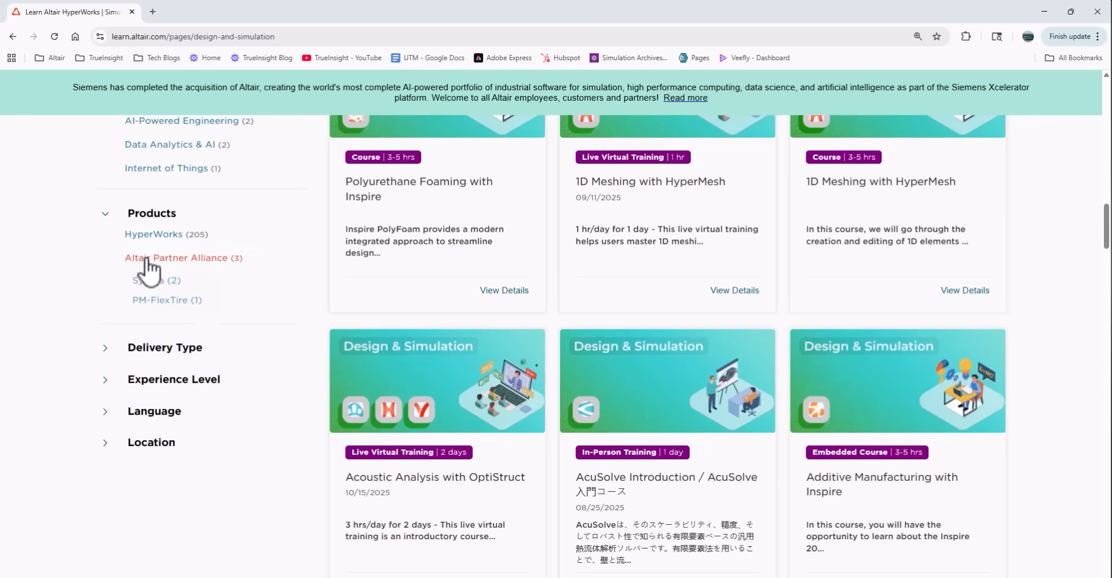
pyautogui.click(177, 257)
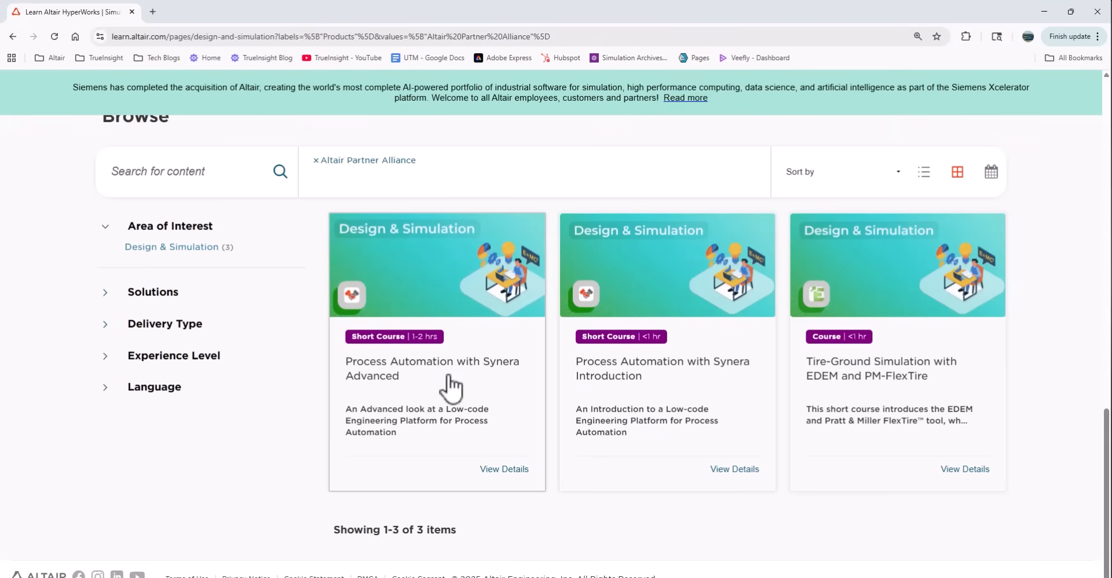
pyautogui.moveTo(168, 385)
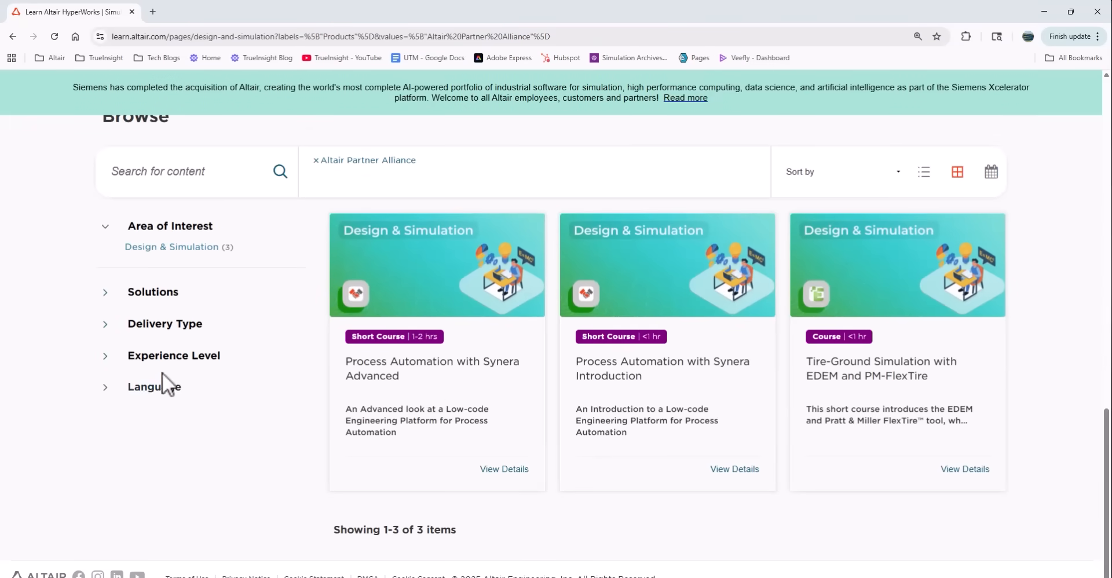
pyautogui.scroll(3)
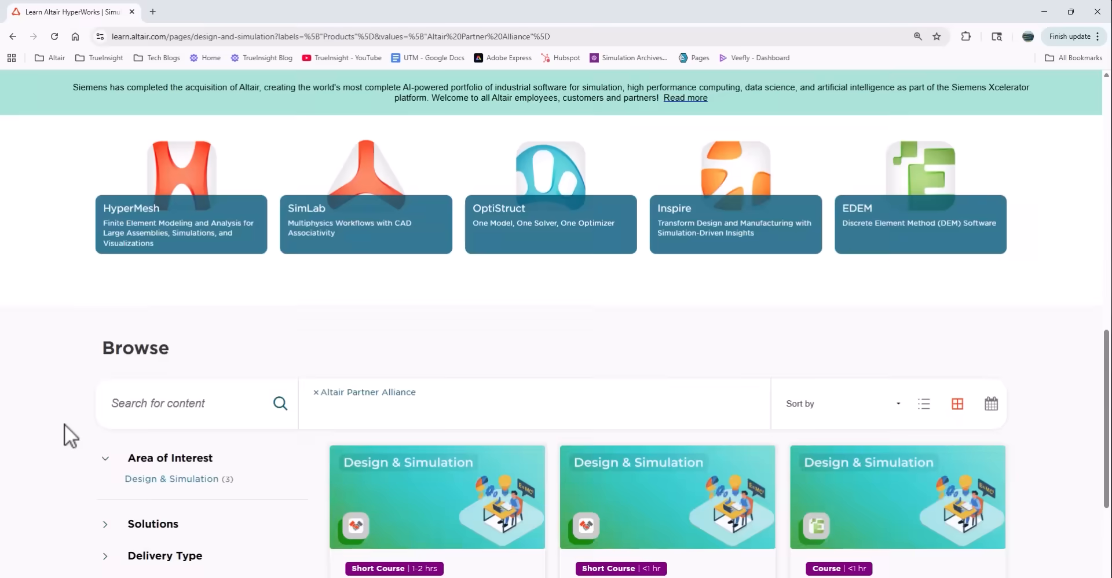
# Step: Open the RapidMiner page from the Products menu and scroll through its courses
pyautogui.click(137, 187)
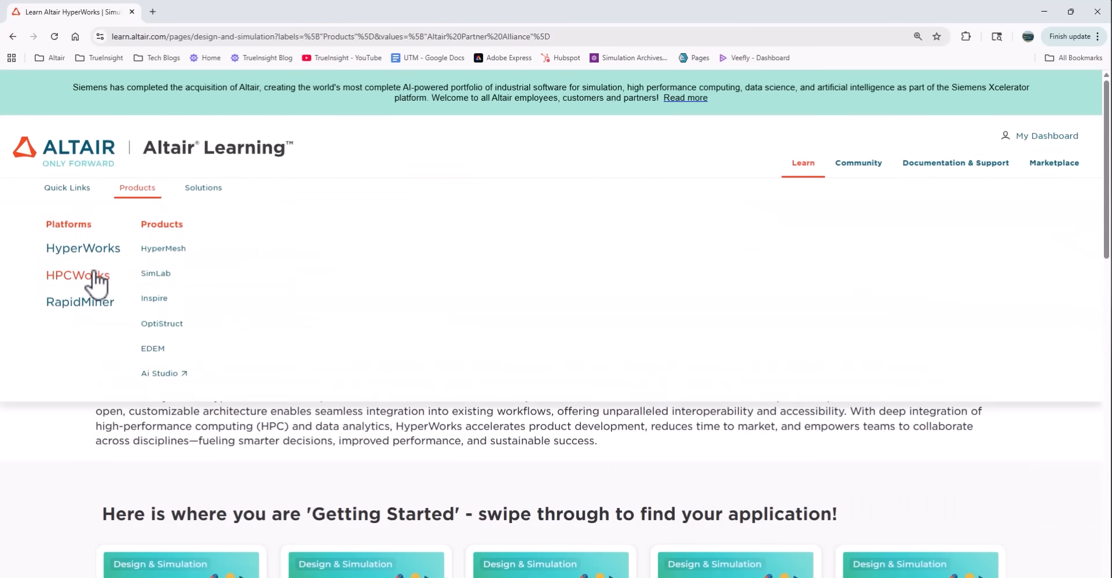
pyautogui.click(80, 301)
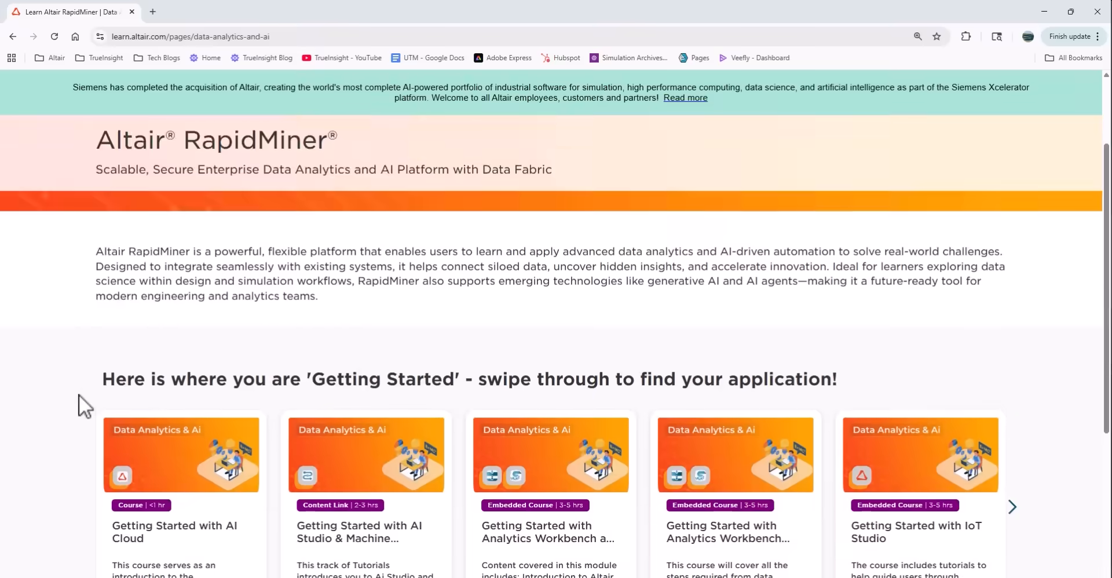
pyautogui.scroll(-3)
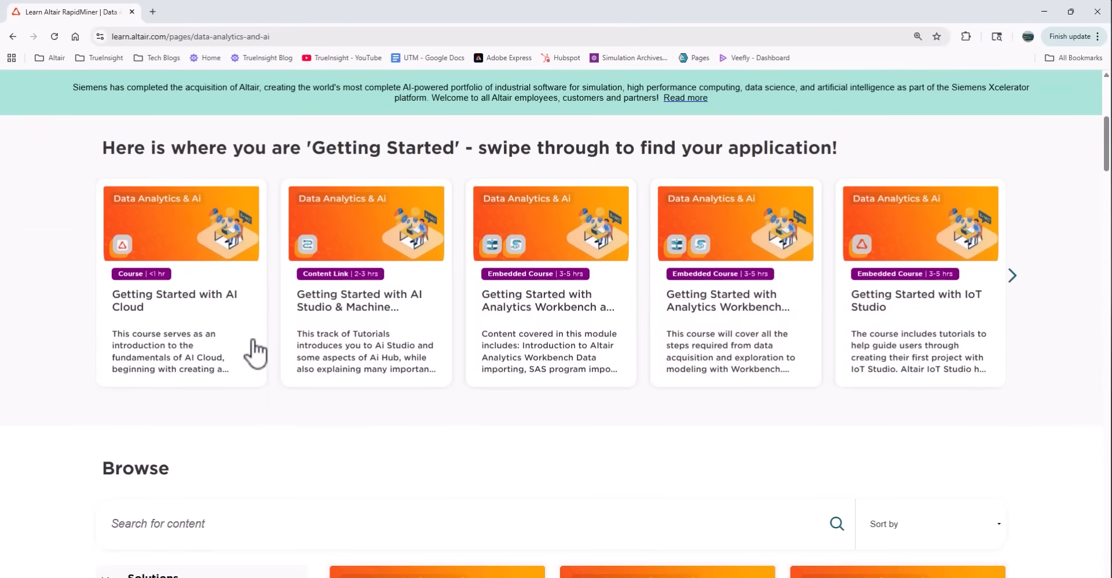
pyautogui.scroll(-3)
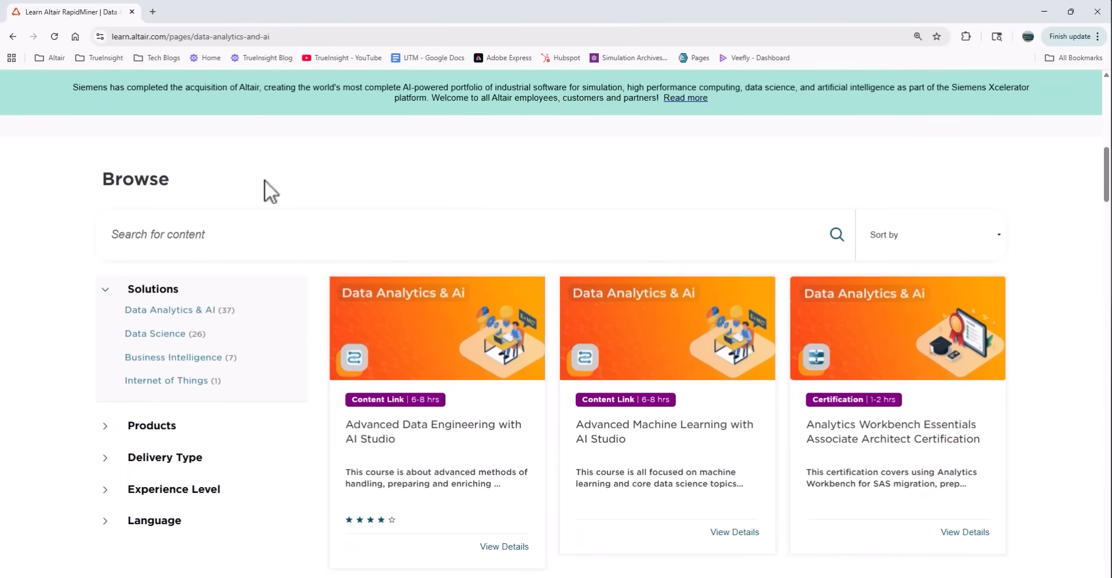
pyautogui.scroll(3)
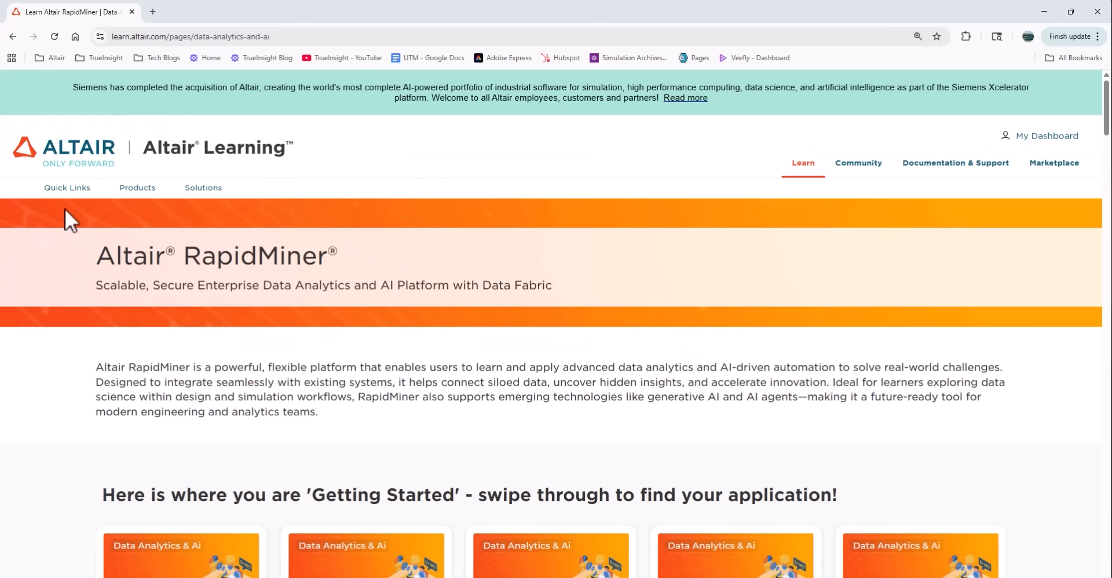
pyautogui.moveTo(203, 191)
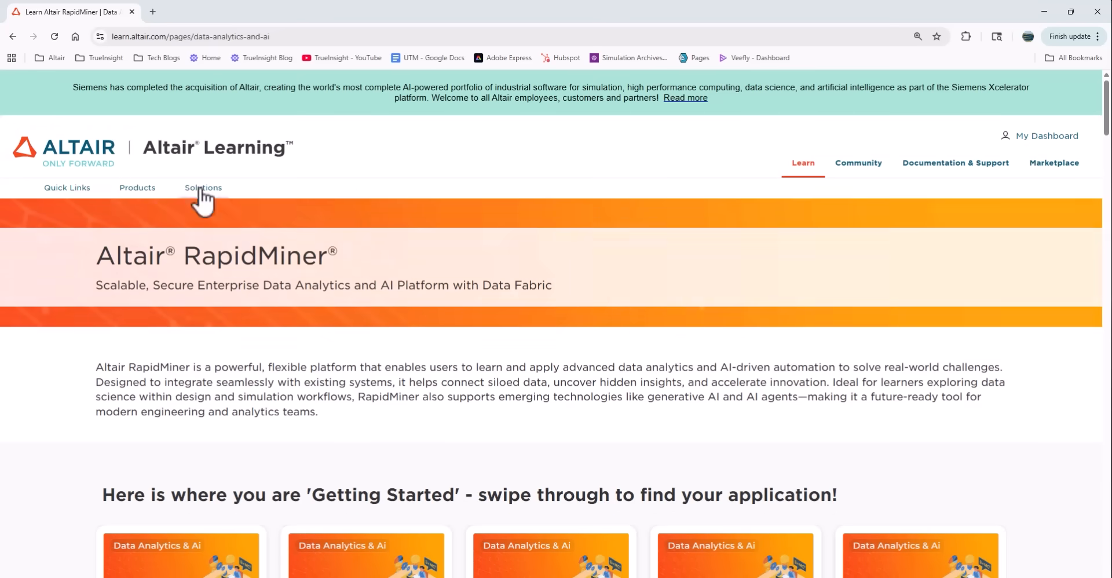
# Step: Open AI-Powered Engineering from the Solutions menu, listing the PhysicsAI and HyperMesh courses
pyautogui.click(203, 188)
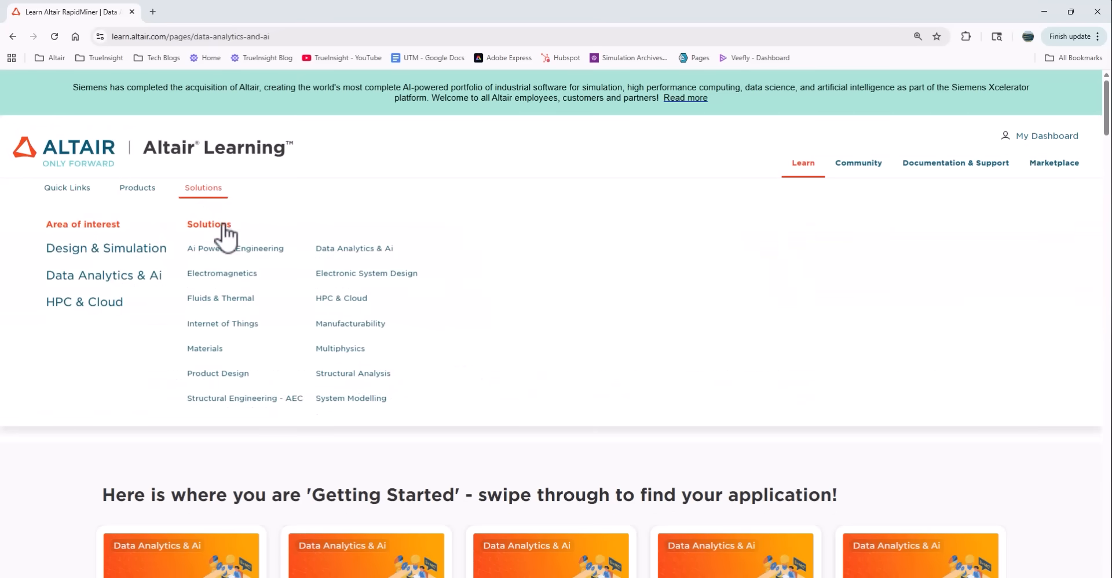
pyautogui.click(234, 249)
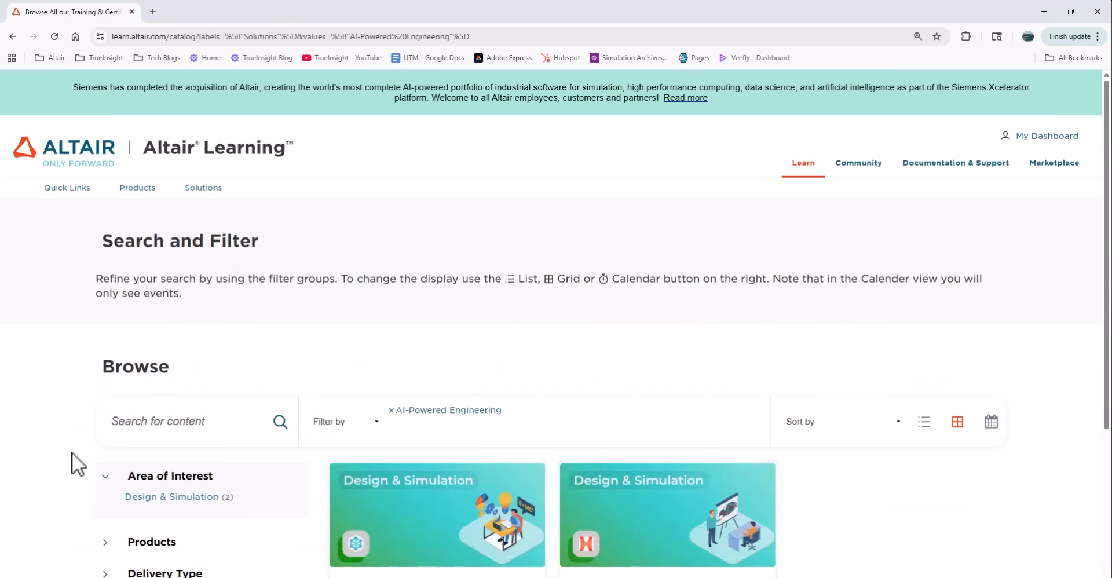
pyautogui.scroll(-3)
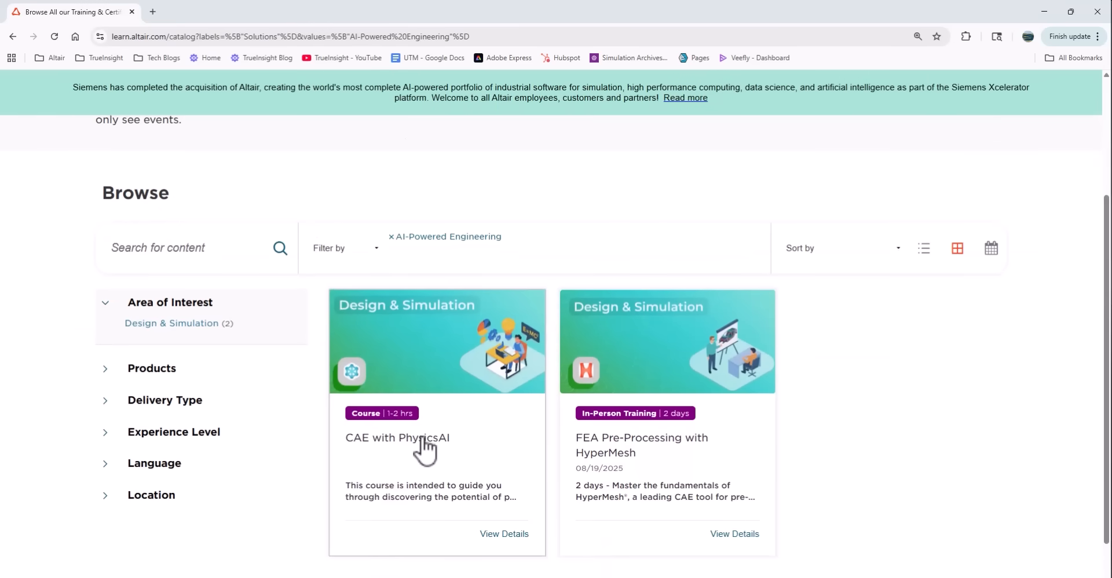
pyautogui.moveTo(495, 429)
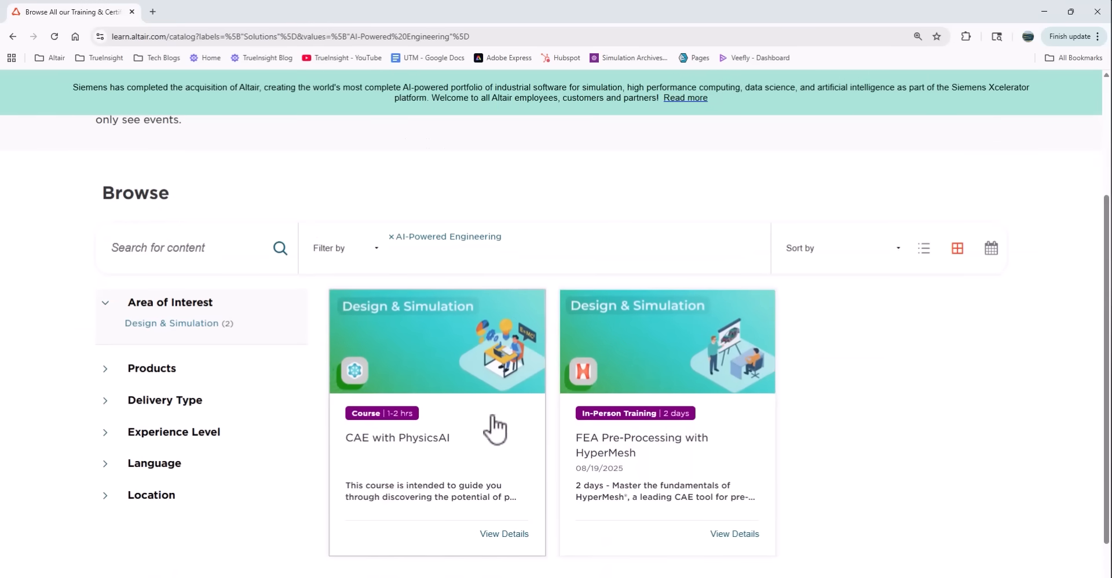
pyautogui.scroll(3)
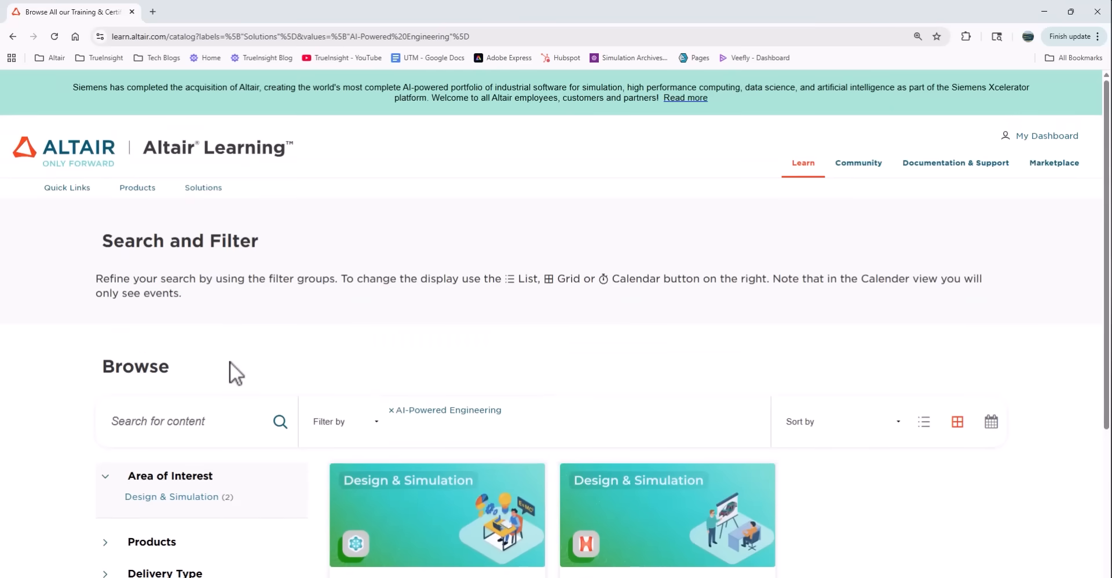
# Step: Show the Quick Links dropdown with Live Training, Certification and Japanese/Korean content
pyautogui.click(67, 188)
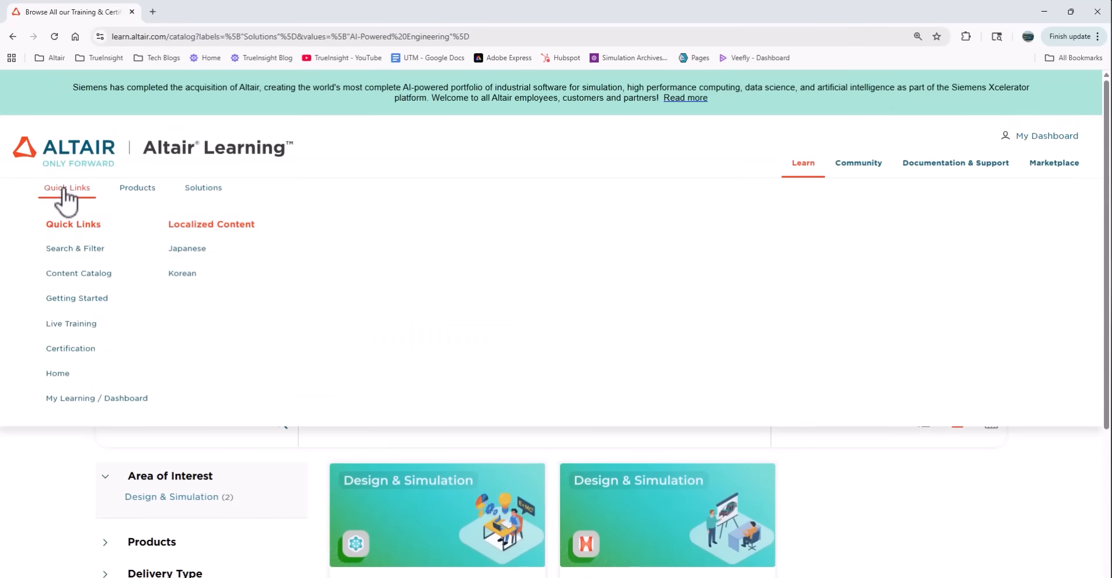
pyautogui.moveTo(75, 249)
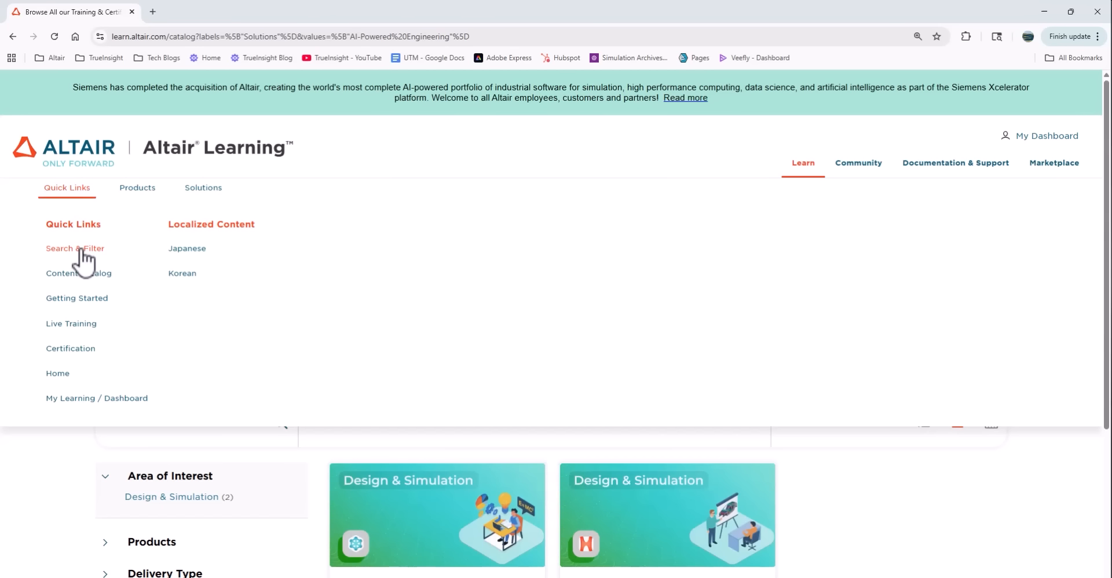
pyautogui.moveTo(57, 284)
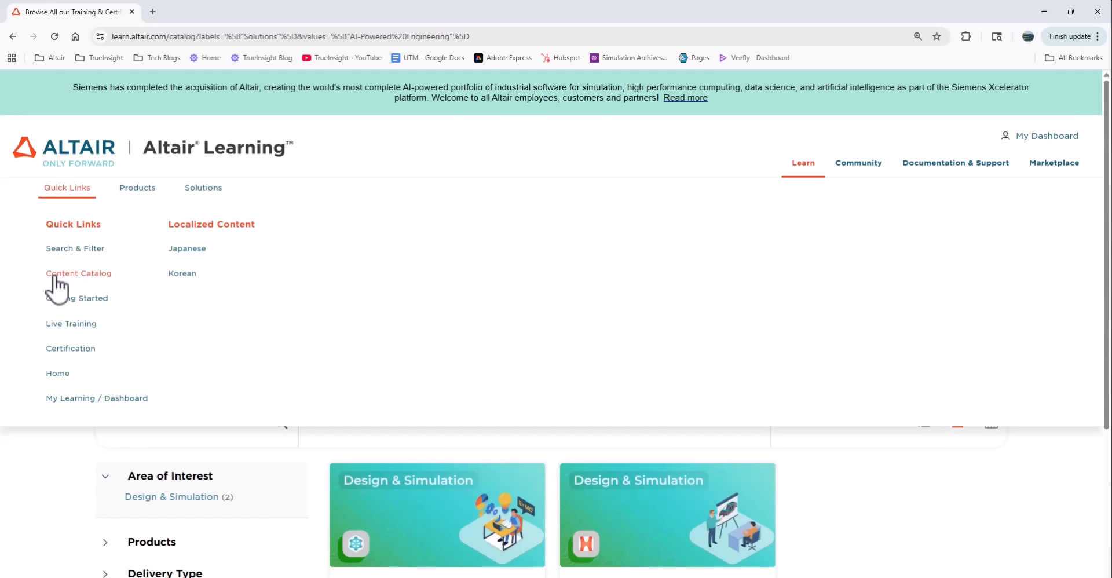
pyautogui.moveTo(77, 298)
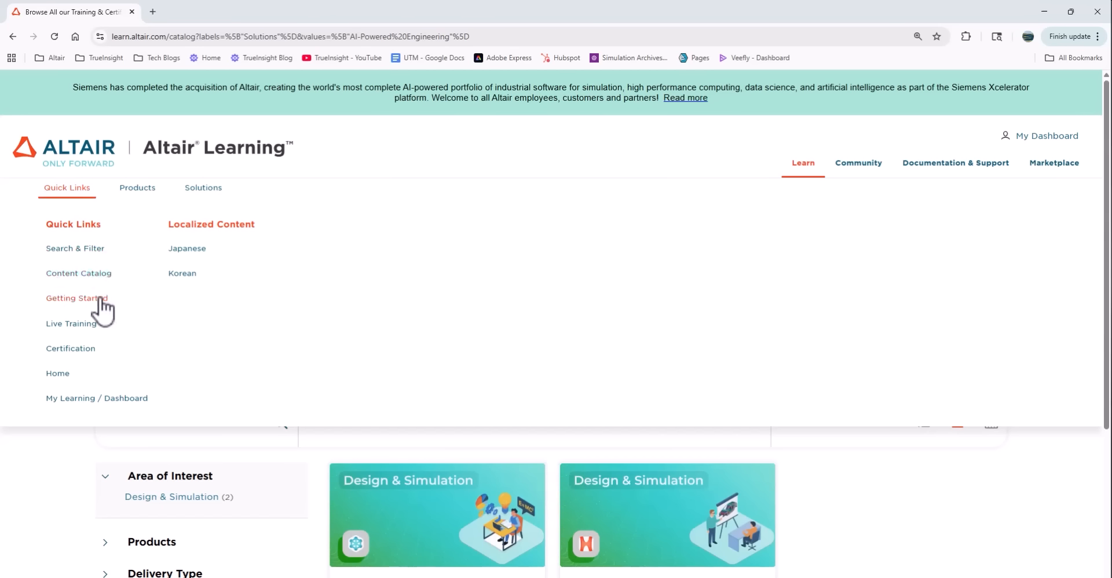
pyautogui.moveTo(57, 334)
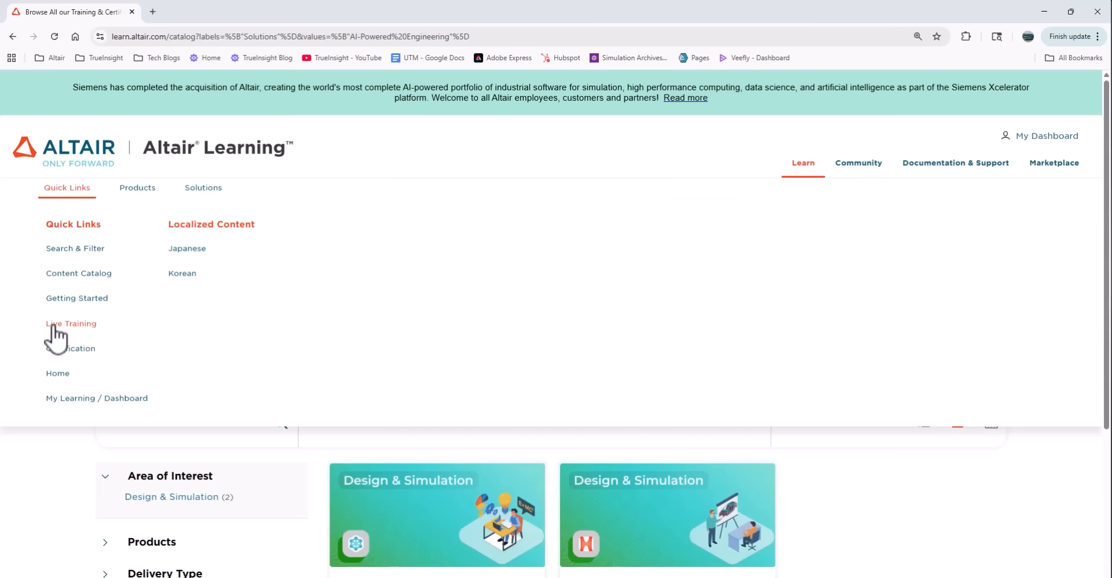
# Step: Go to the Instructor-Led Training page and show only virtual sessions in its schedule
pyautogui.click(70, 323)
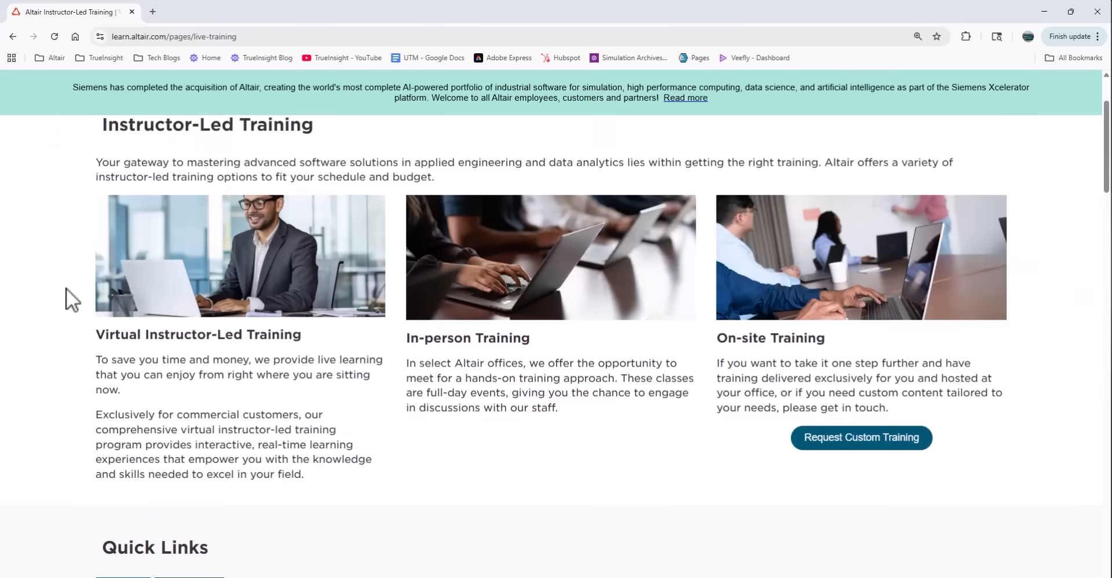
pyautogui.scroll(-3)
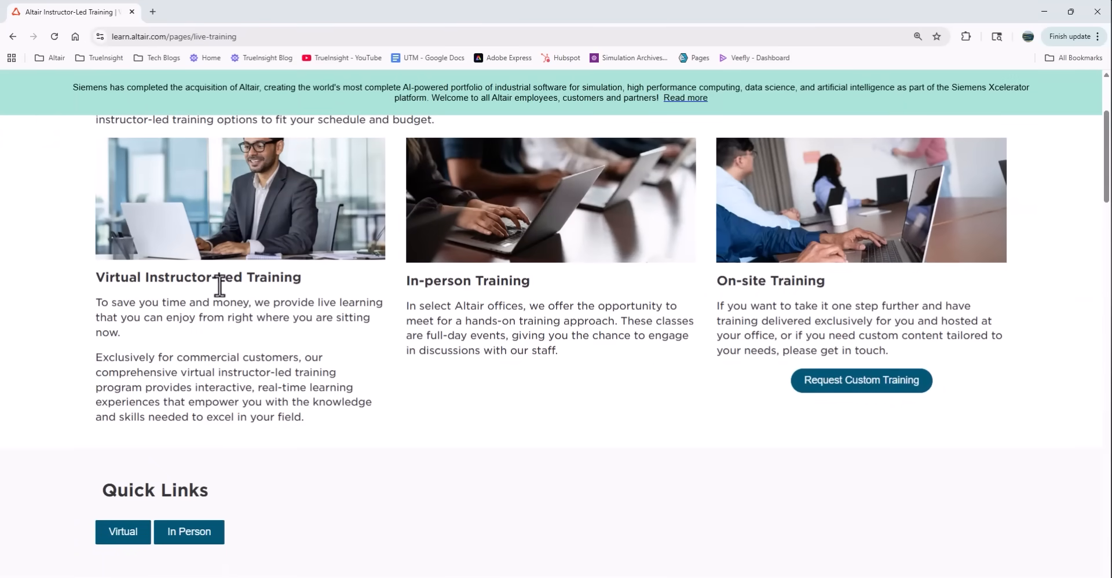
pyautogui.moveTo(482, 290)
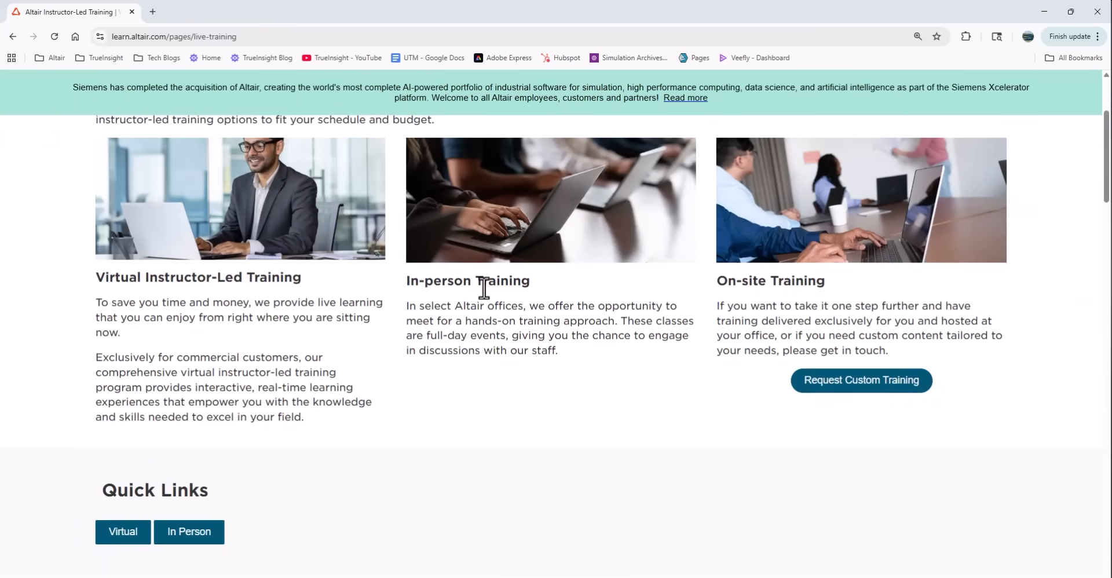
pyautogui.moveTo(788, 288)
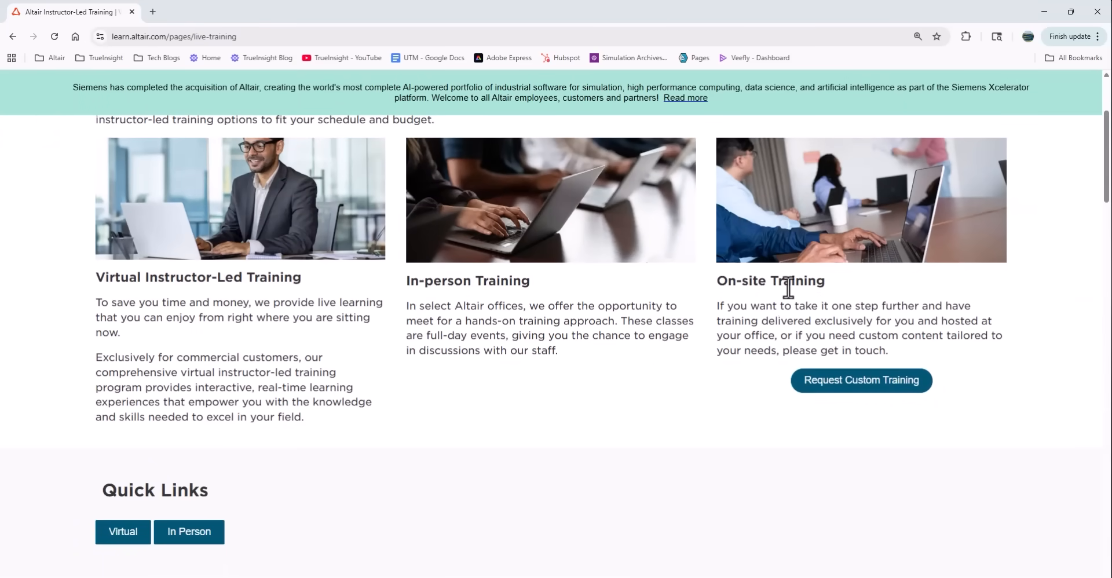
pyautogui.scroll(-3)
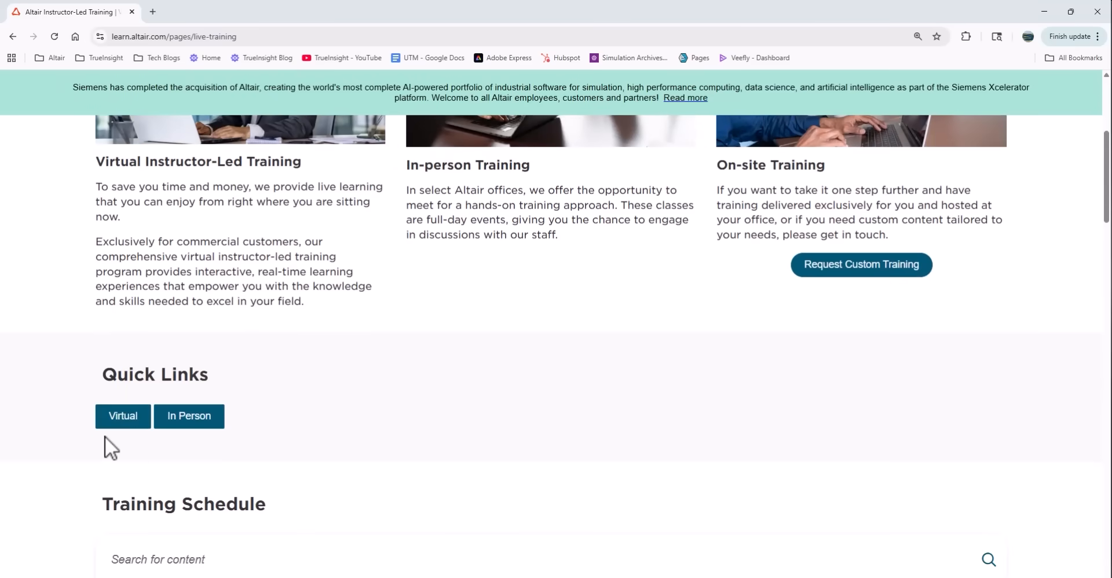
pyautogui.click(123, 417)
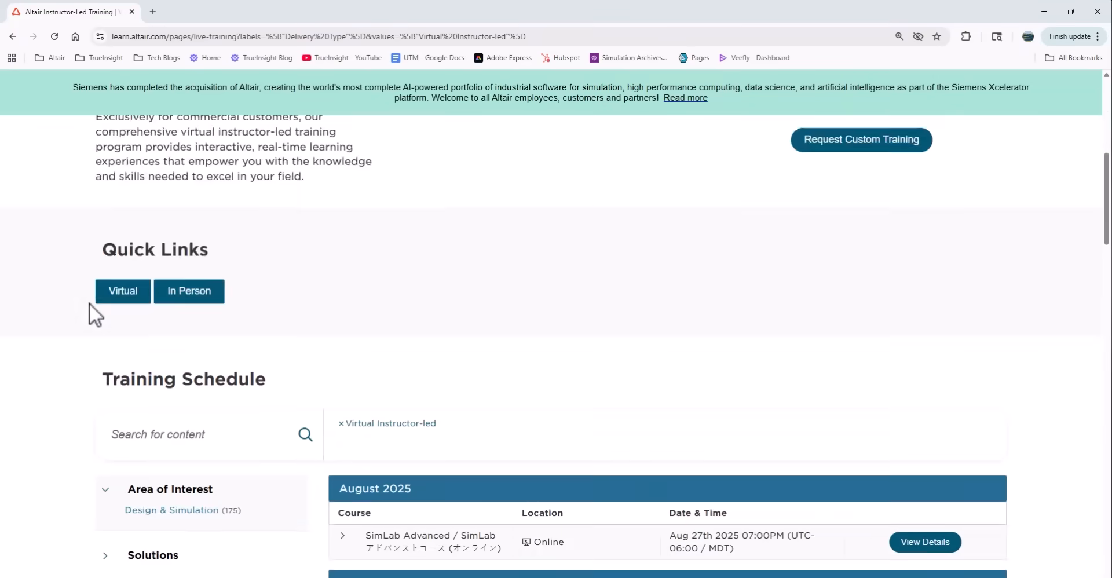
# Step: Limit the virtual training schedule to Beginner experience level courses
pyautogui.scroll(-3)
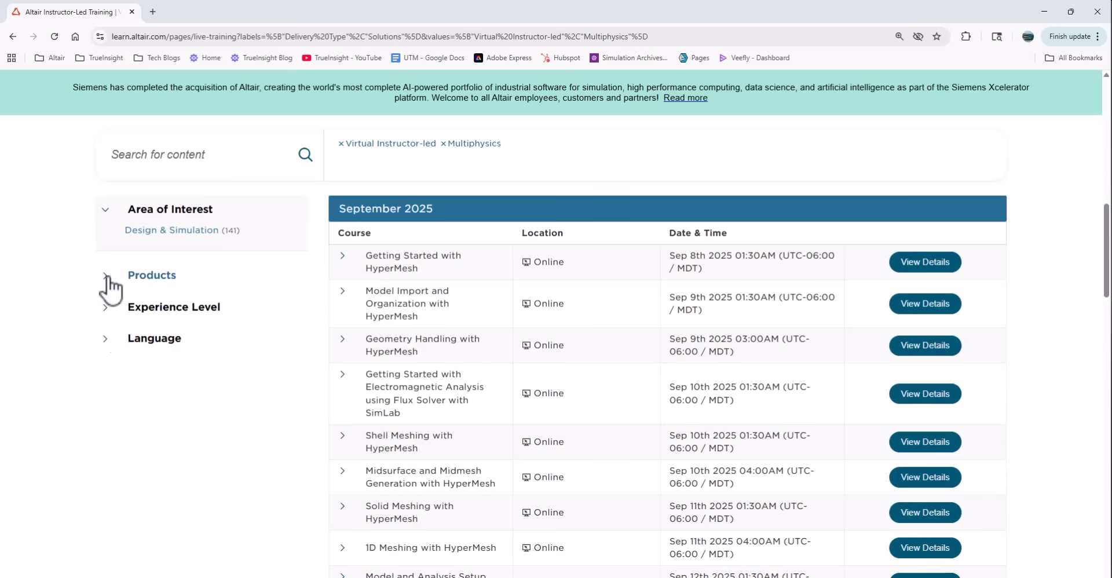
pyautogui.click(173, 307)
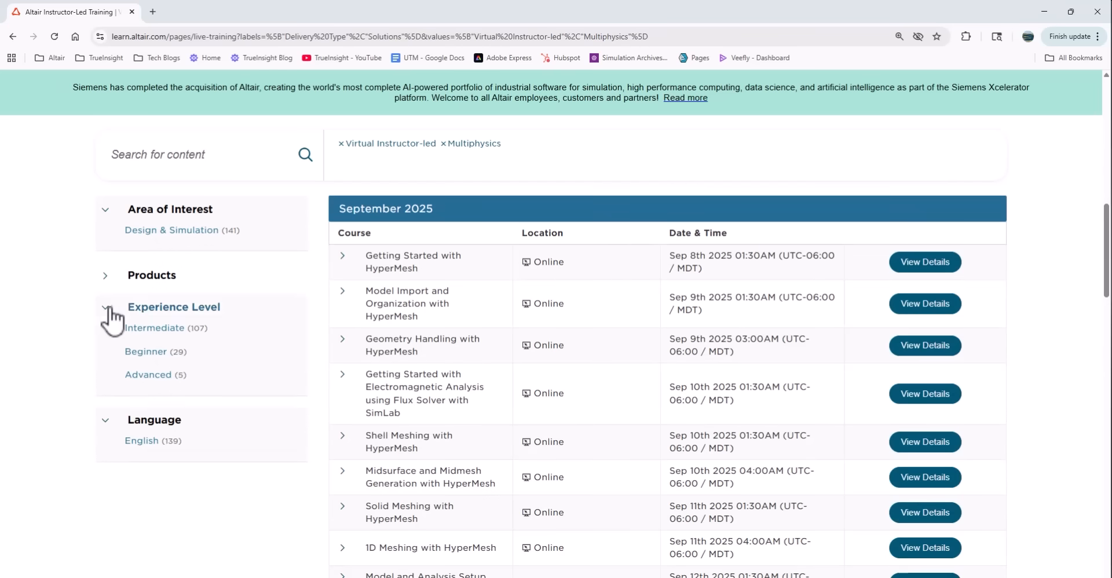
pyautogui.click(146, 351)
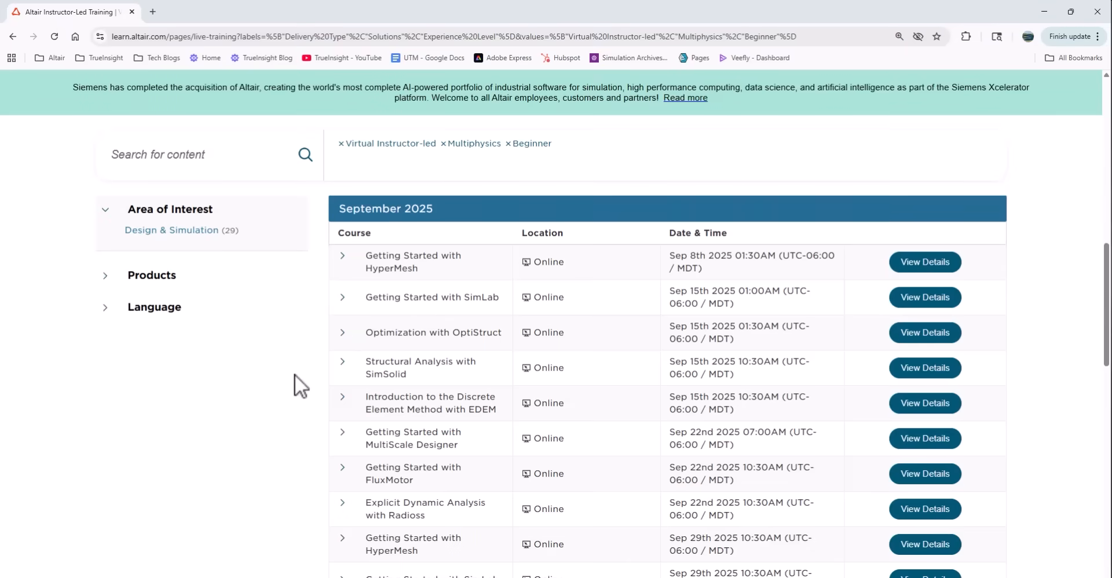
pyautogui.moveTo(776, 261)
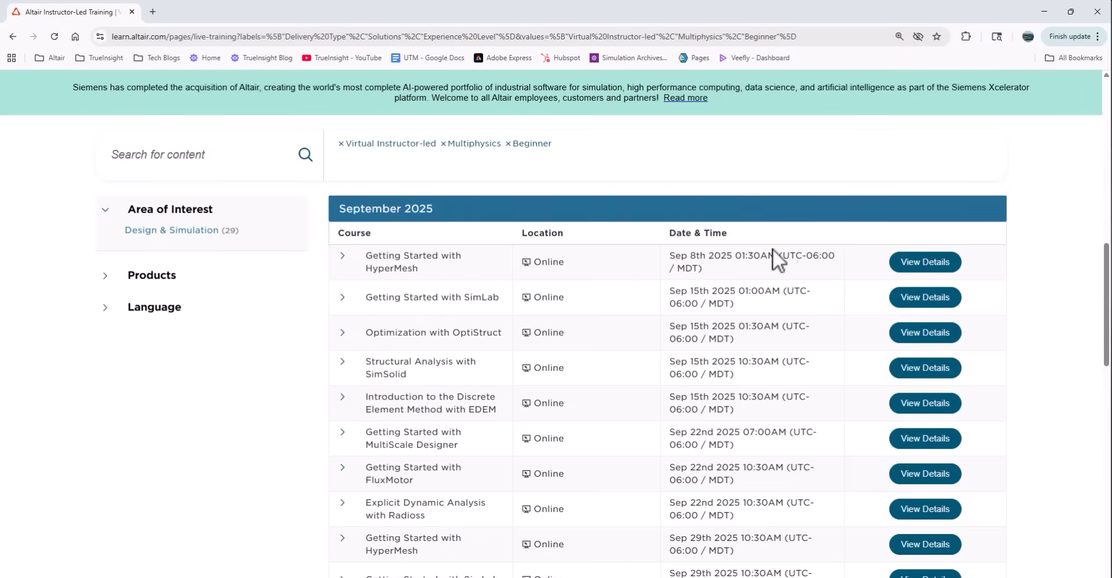
pyautogui.moveTo(780, 277)
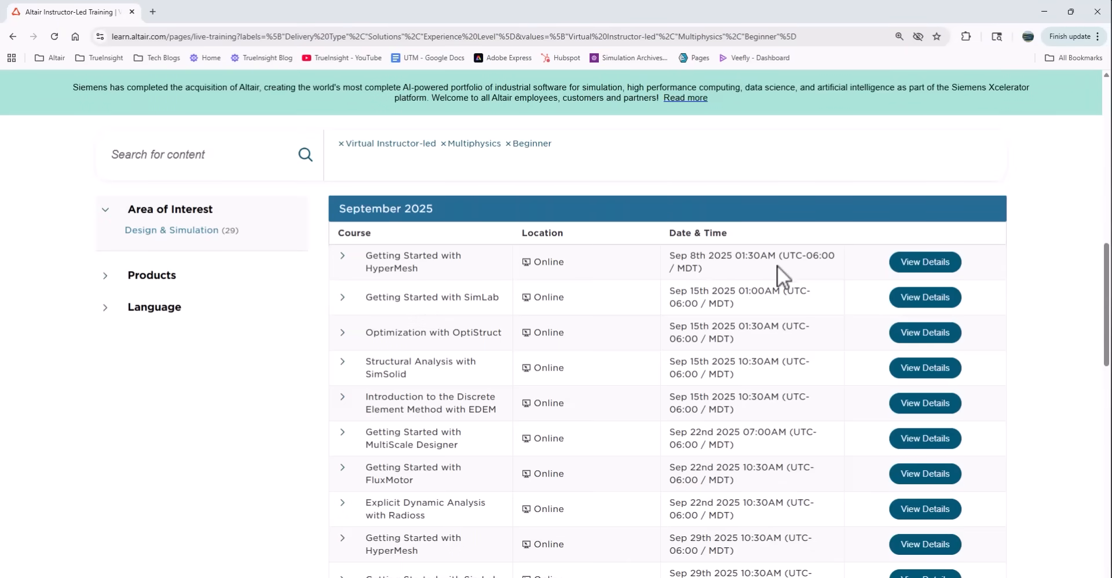
# Step: Review the Getting Started with HyperMesh course details, then go to Altair Community
pyautogui.click(924, 262)
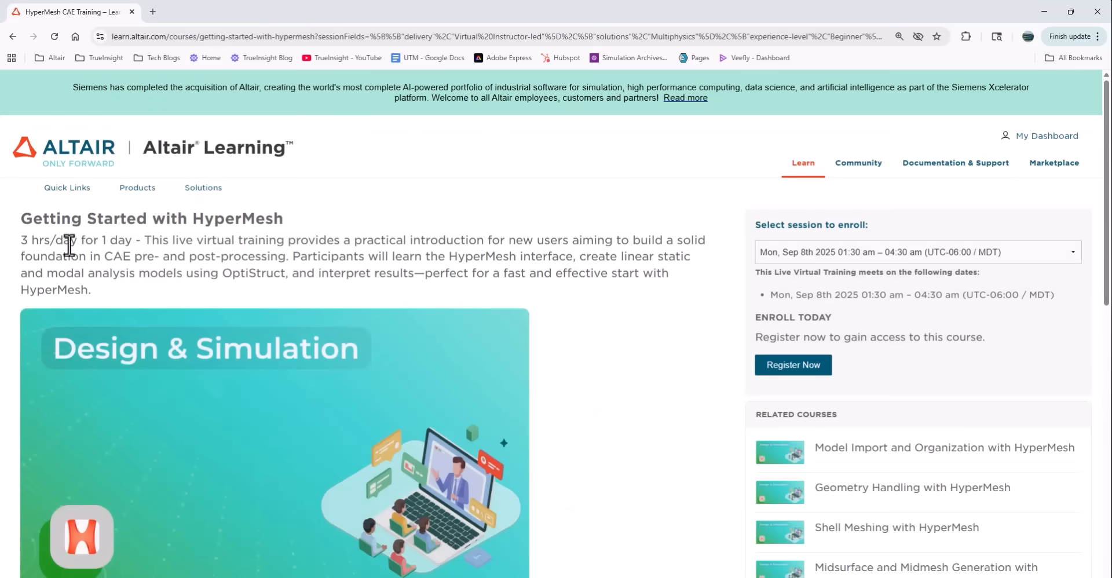
pyautogui.scroll(-3)
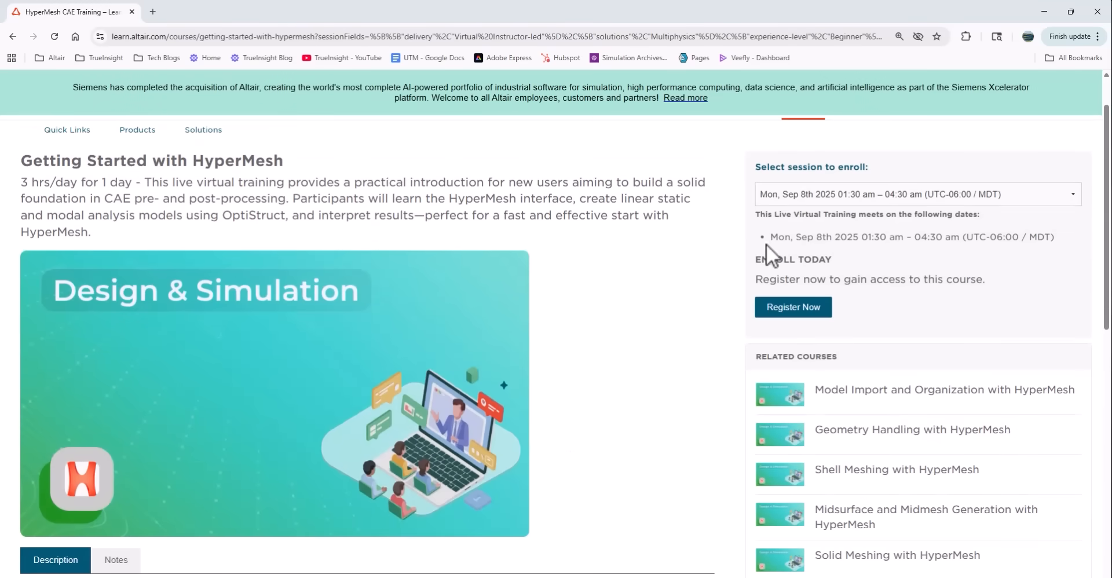
pyautogui.scroll(-3)
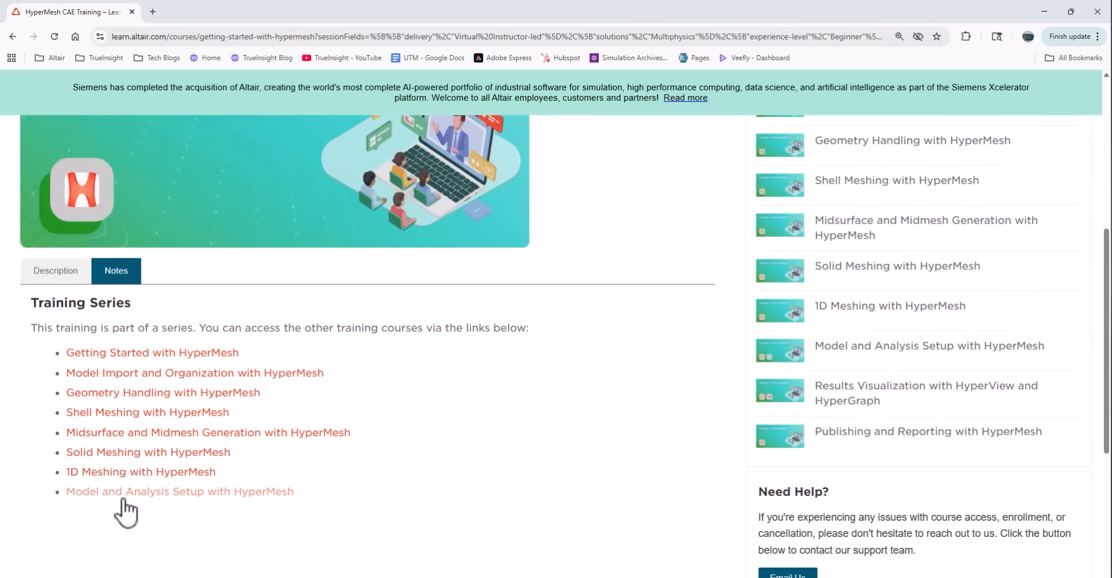
pyautogui.click(55, 270)
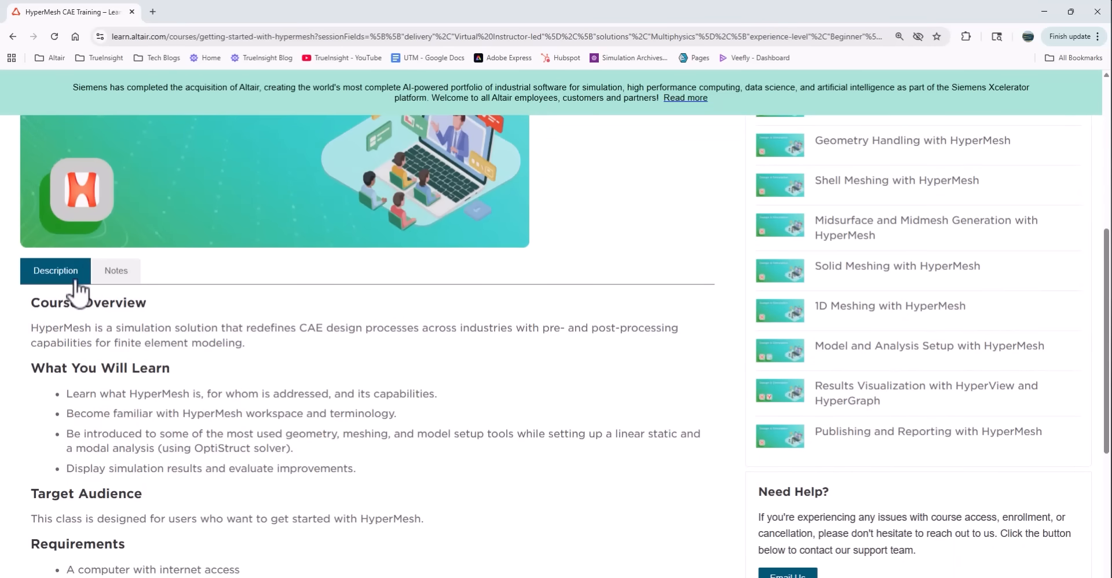
pyautogui.scroll(3)
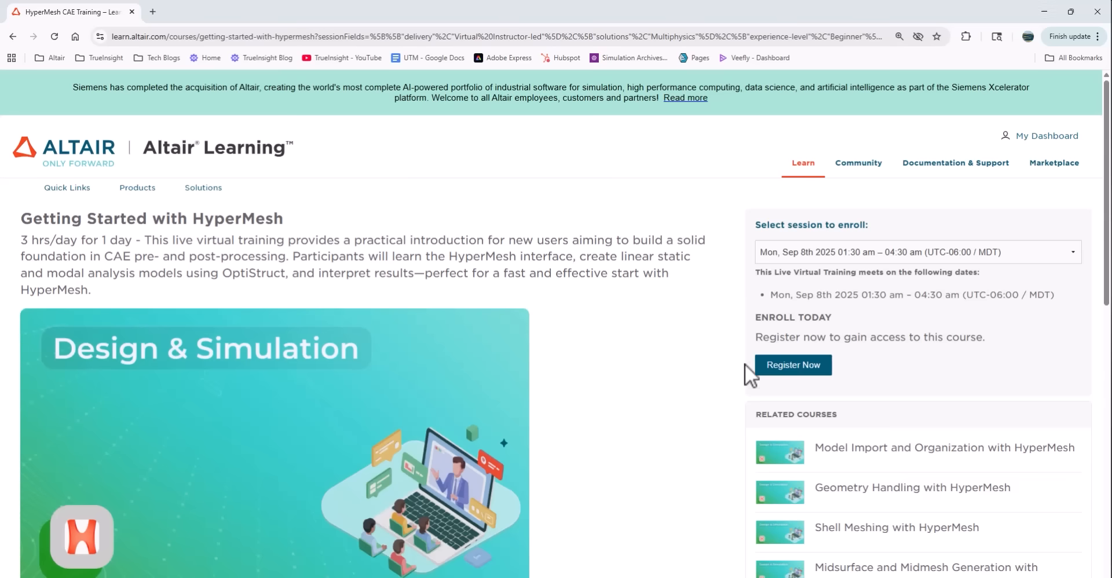
pyautogui.moveTo(834, 342)
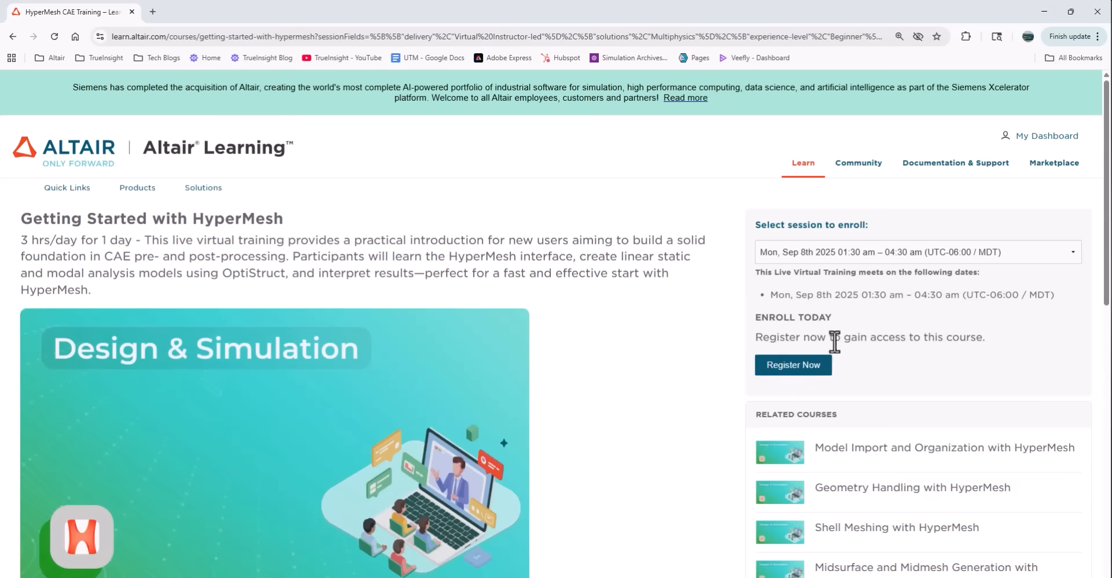
pyautogui.click(857, 162)
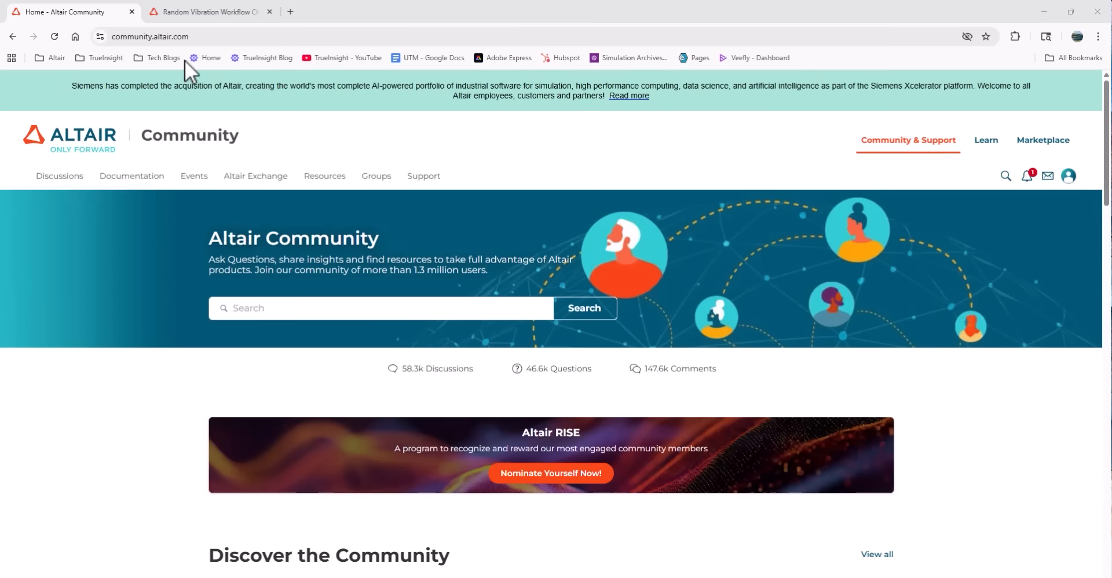
# Step: Browse the Community home page's categories and open the Find By Products page
pyautogui.click(149, 36)
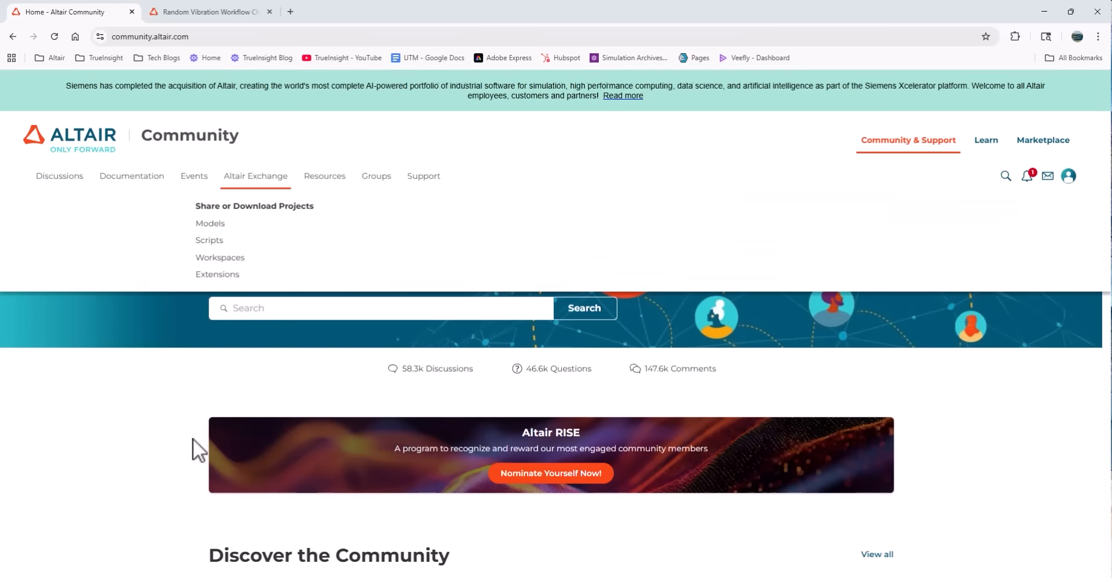
pyautogui.scroll(-3)
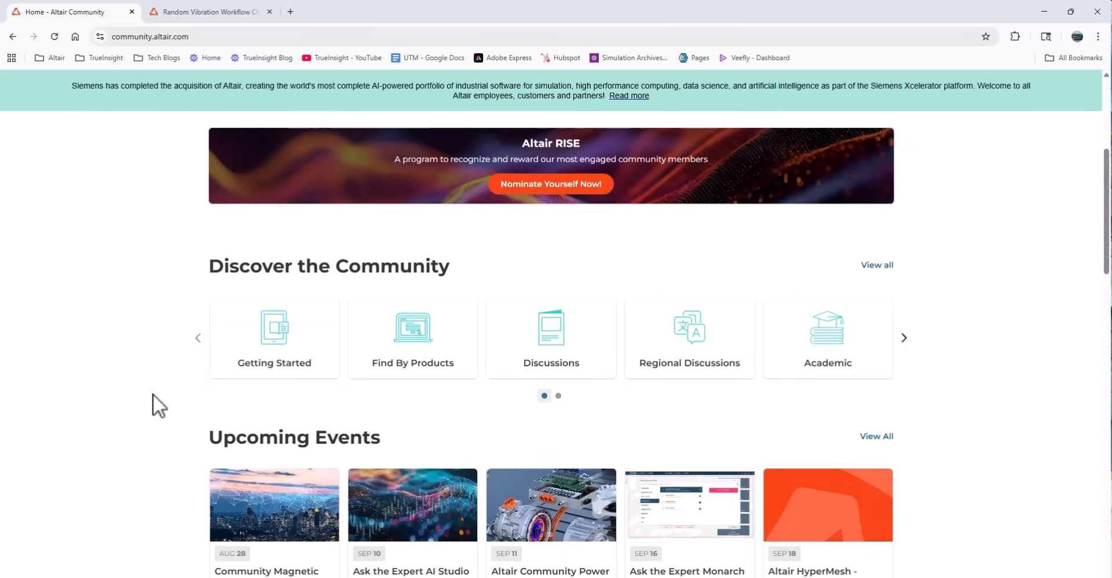
pyautogui.moveTo(551, 362)
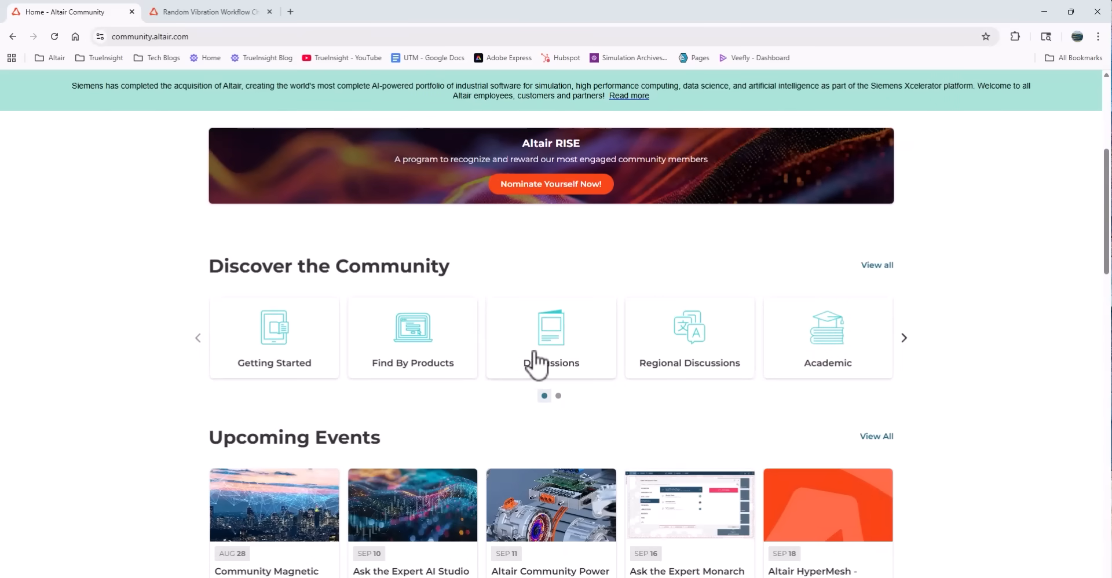
pyautogui.click(903, 338)
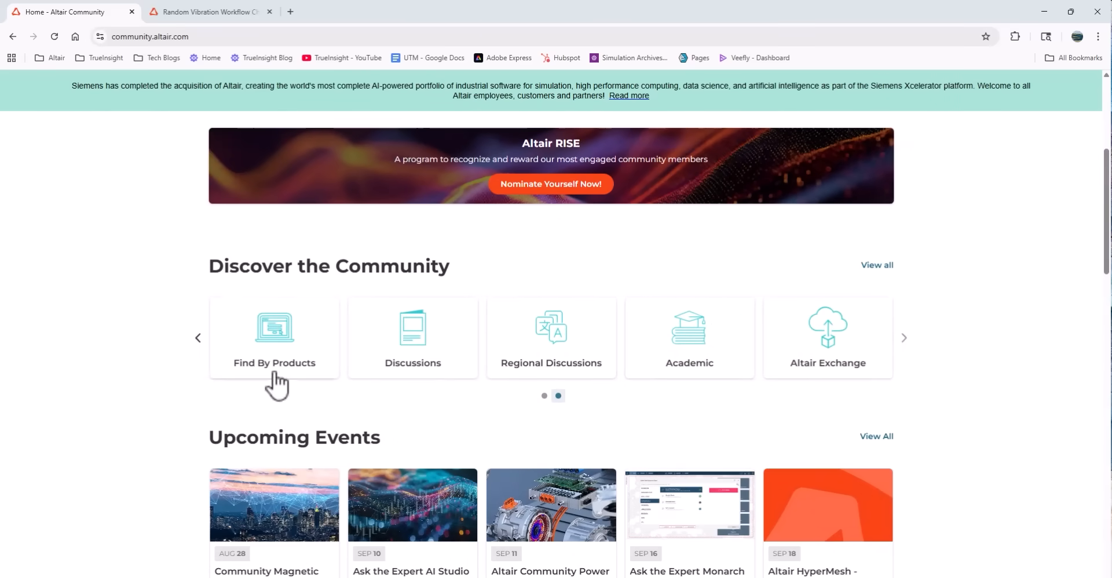
pyautogui.scroll(-3)
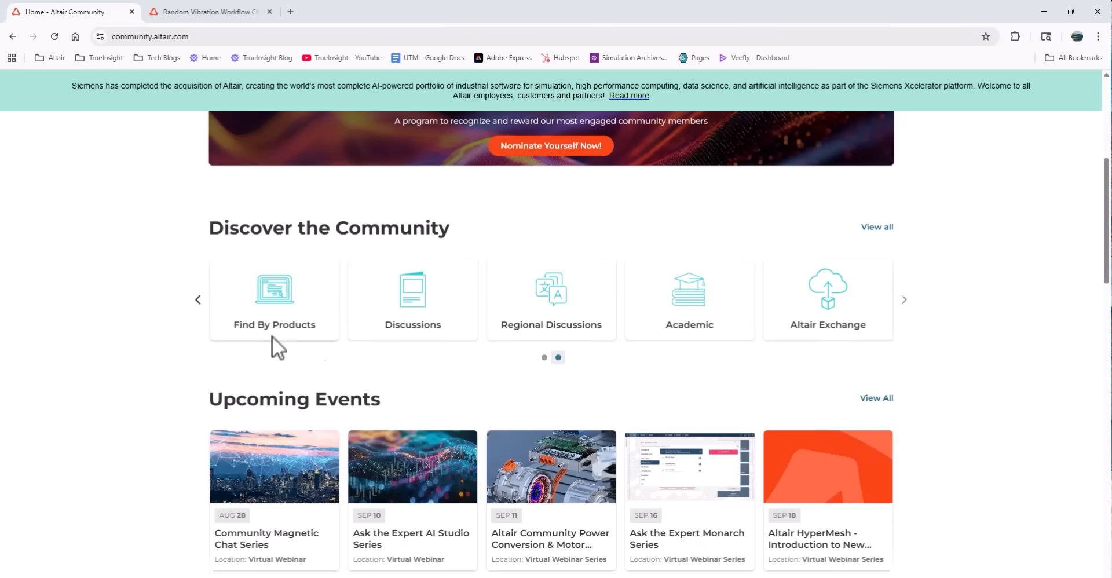
pyautogui.scroll(-3)
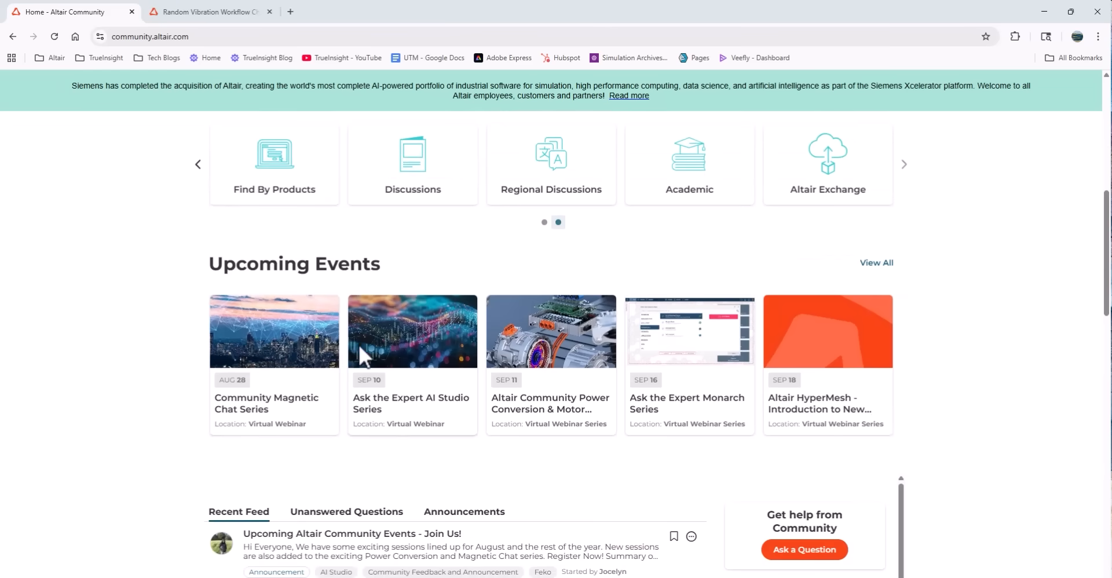
pyautogui.moveTo(858, 341)
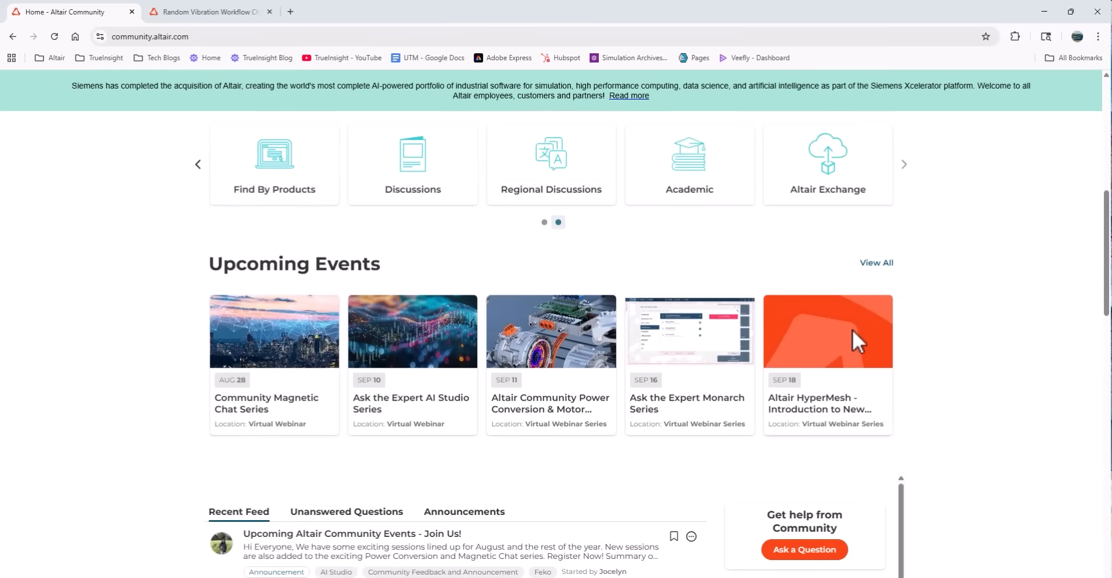
pyautogui.scroll(-3)
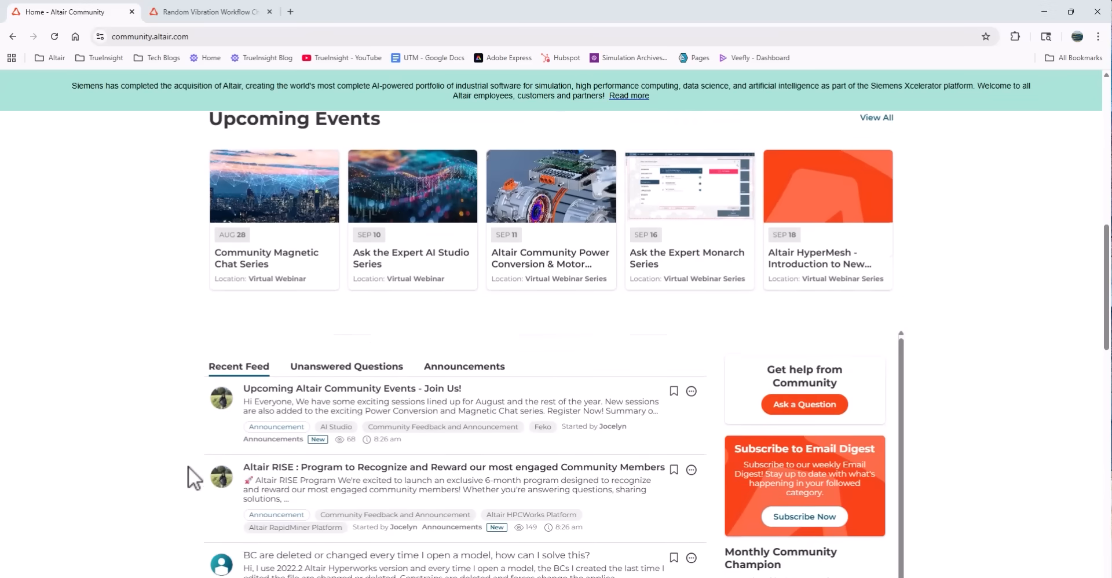
pyautogui.scroll(-3)
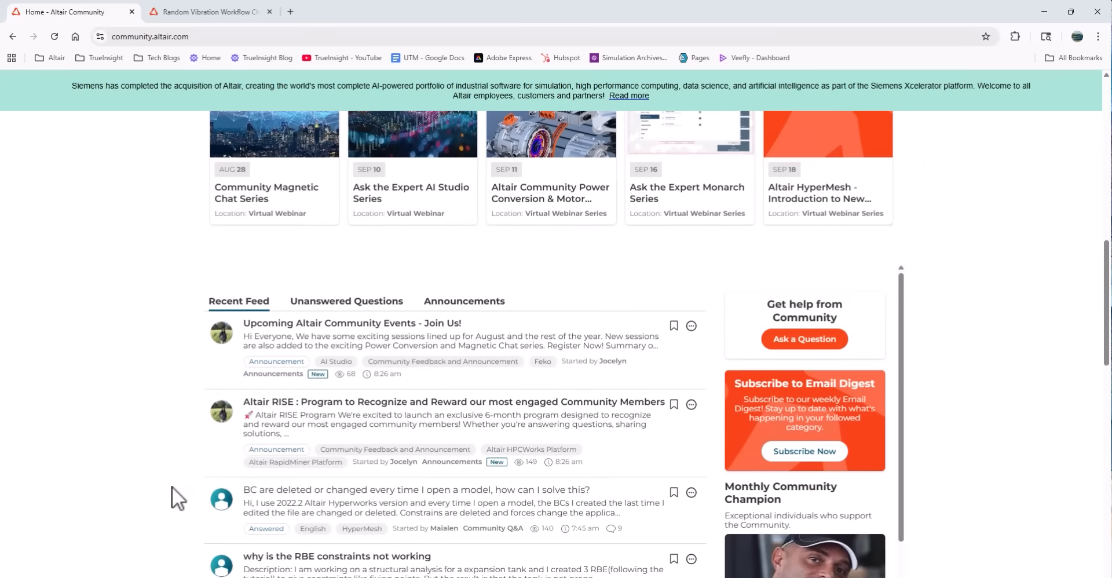
pyautogui.scroll(3)
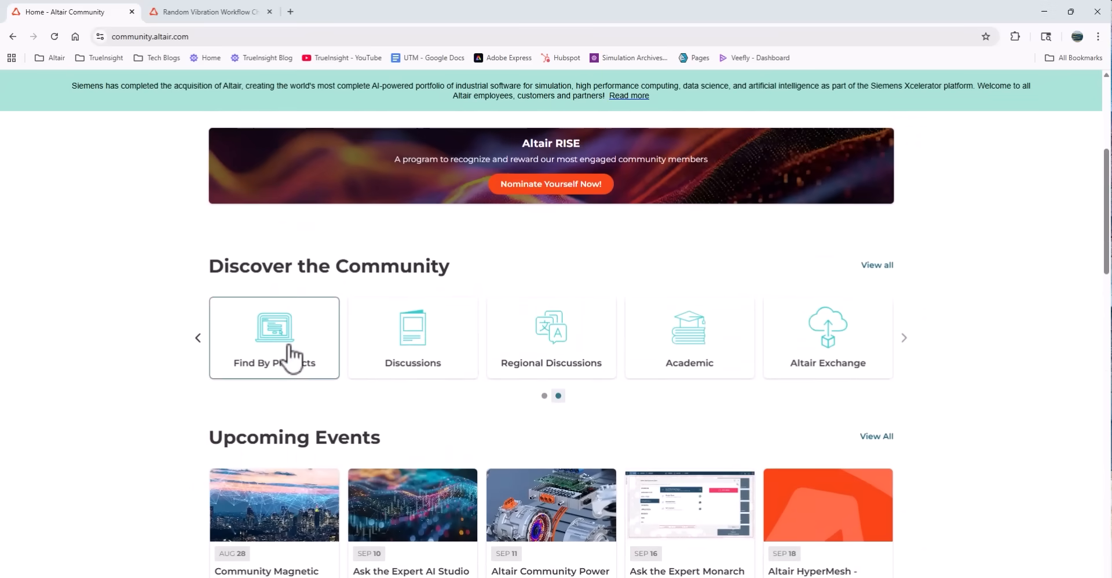
pyautogui.click(274, 337)
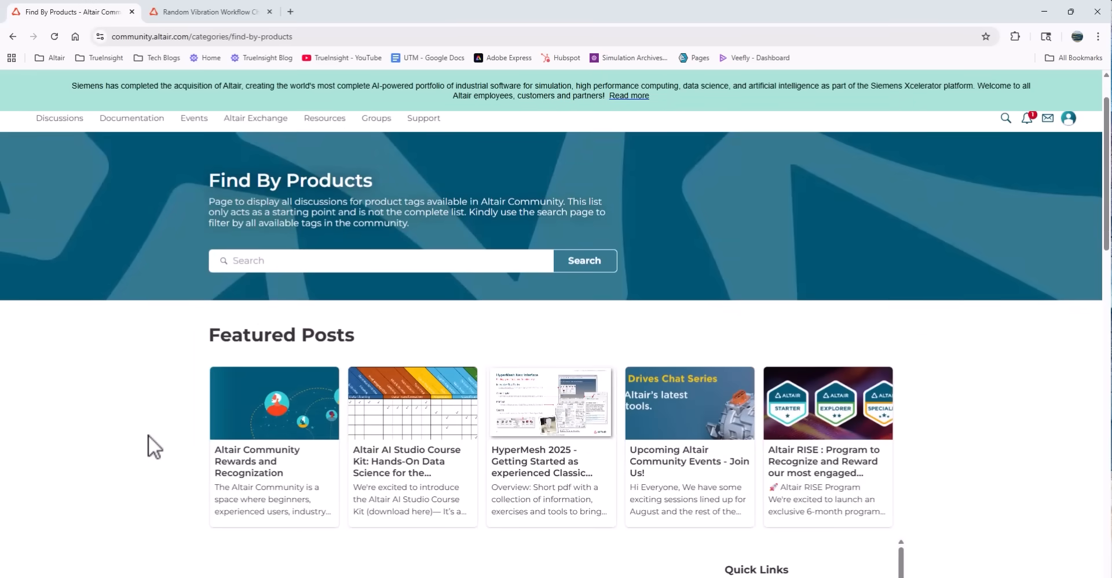
# Step: Sort the HyperMesh Recent Discussions by Top instead of most recent
pyautogui.scroll(-3)
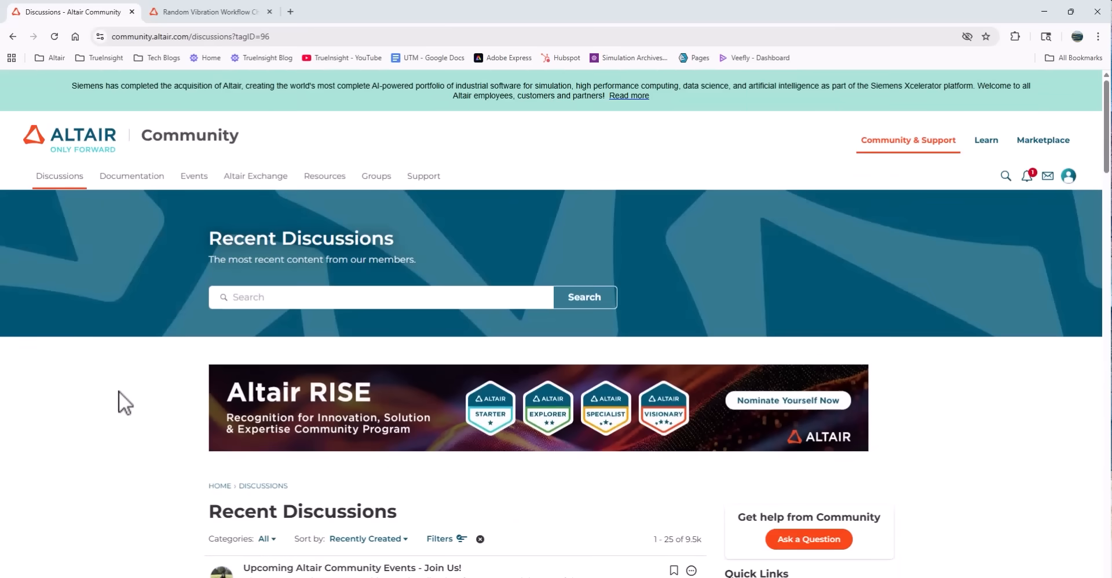
pyautogui.scroll(-3)
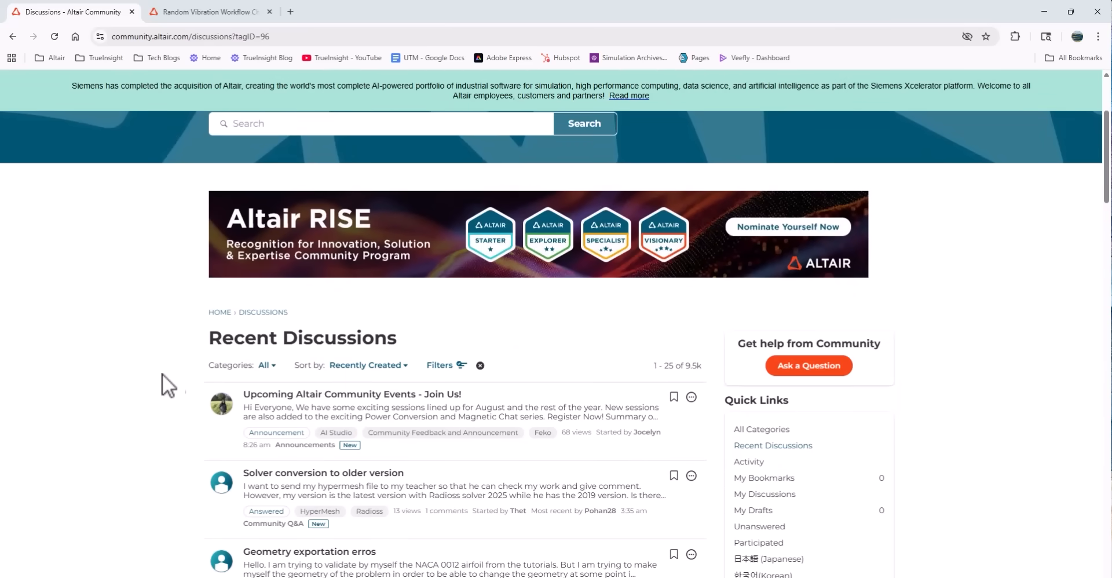
pyautogui.click(366, 364)
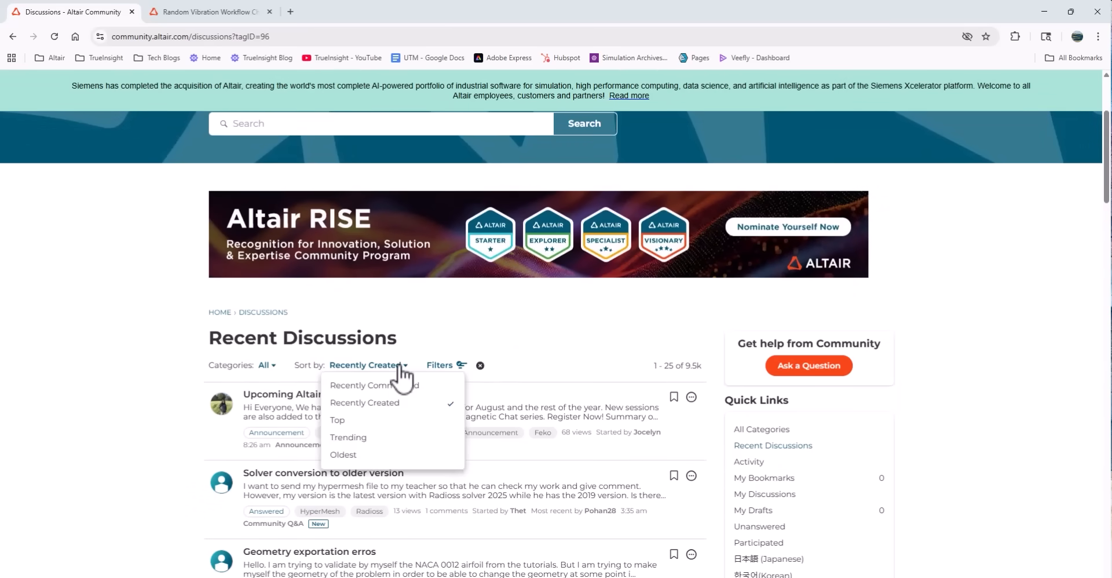
pyautogui.click(337, 420)
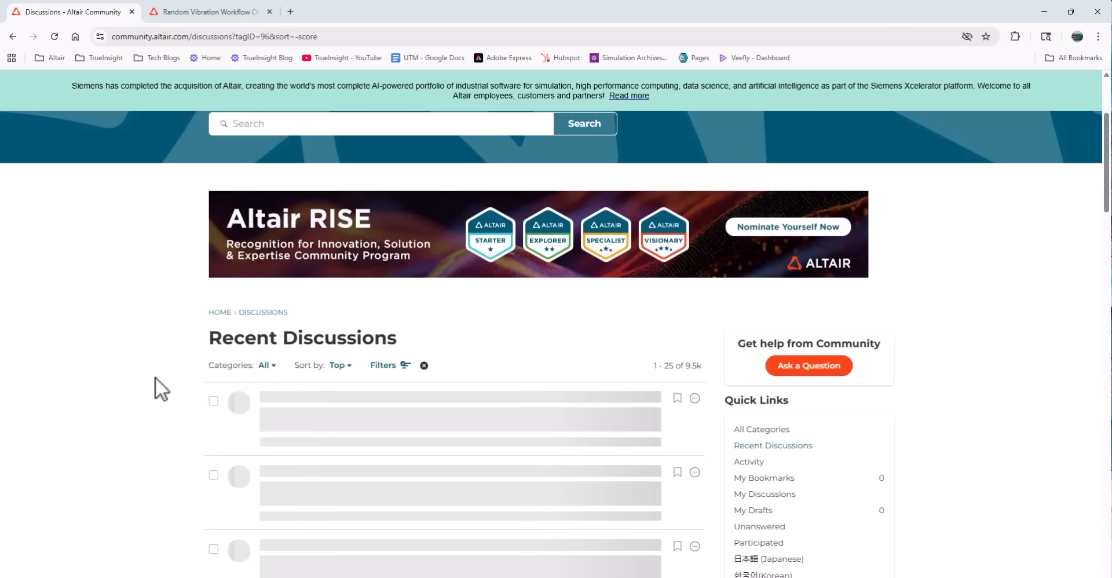
pyautogui.scroll(-3)
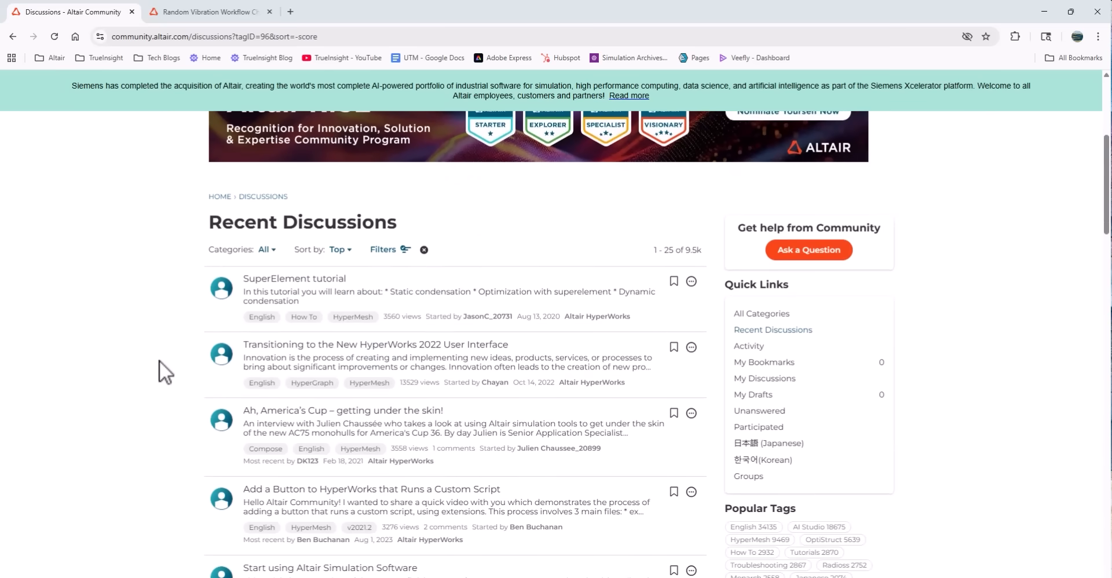
# Step: Open the SuperElement tutorial post and scroll through its attached model files and PDF
pyautogui.click(294, 278)
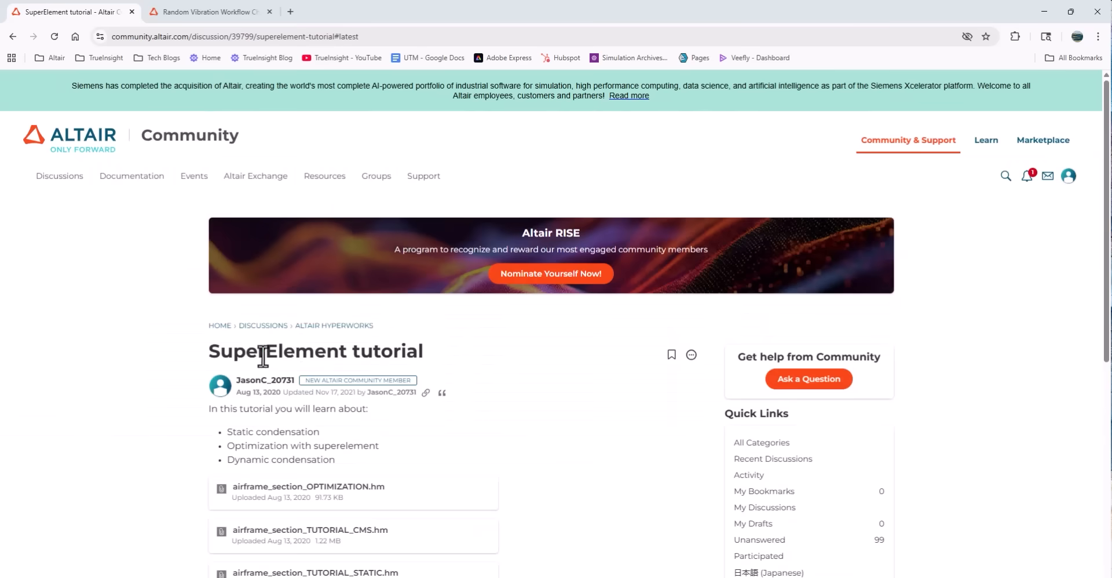
pyautogui.scroll(-3)
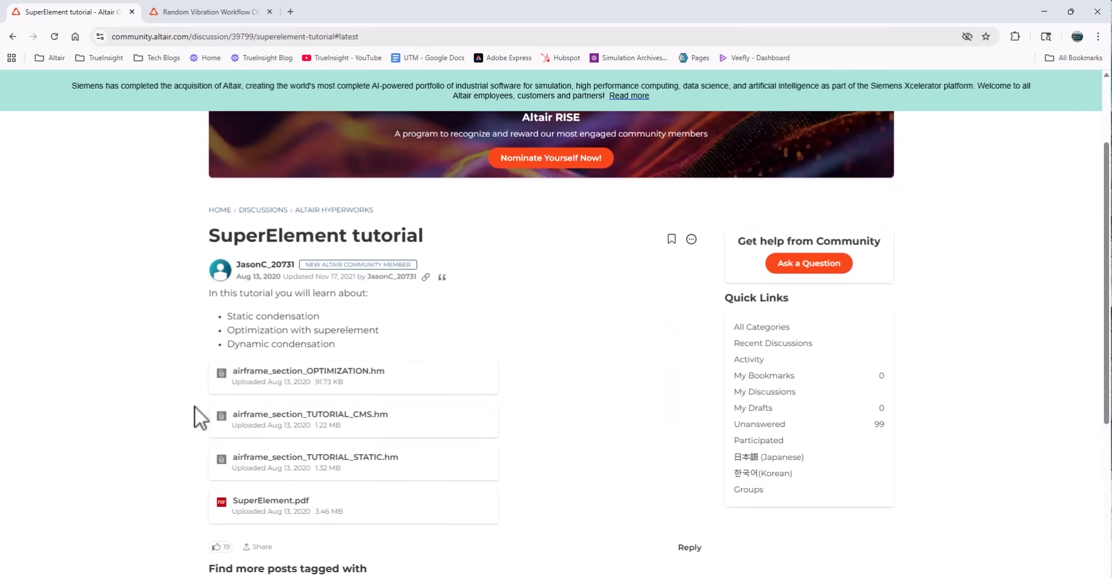
pyautogui.scroll(-3)
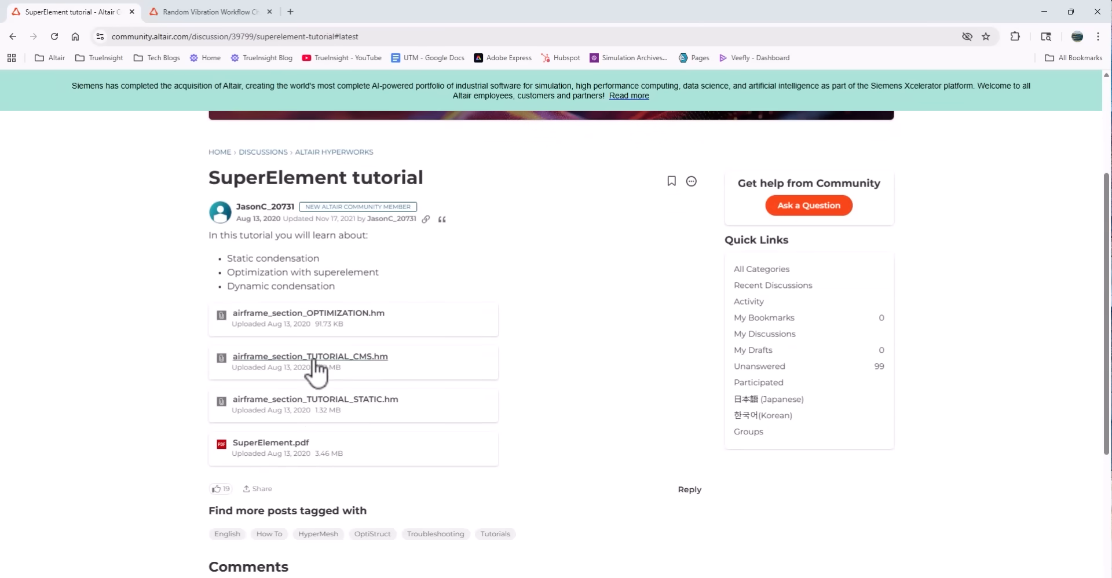
pyautogui.scroll(-3)
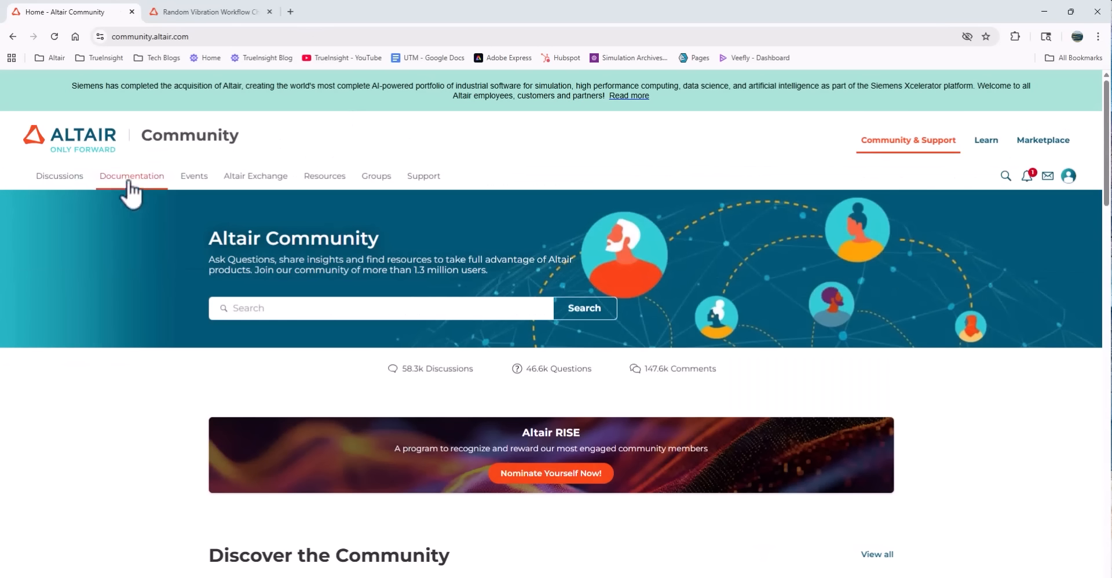
# Step: Filter the documentation portal to AcuSolve tutorial guides, then return to Altair Community
pyautogui.click(131, 176)
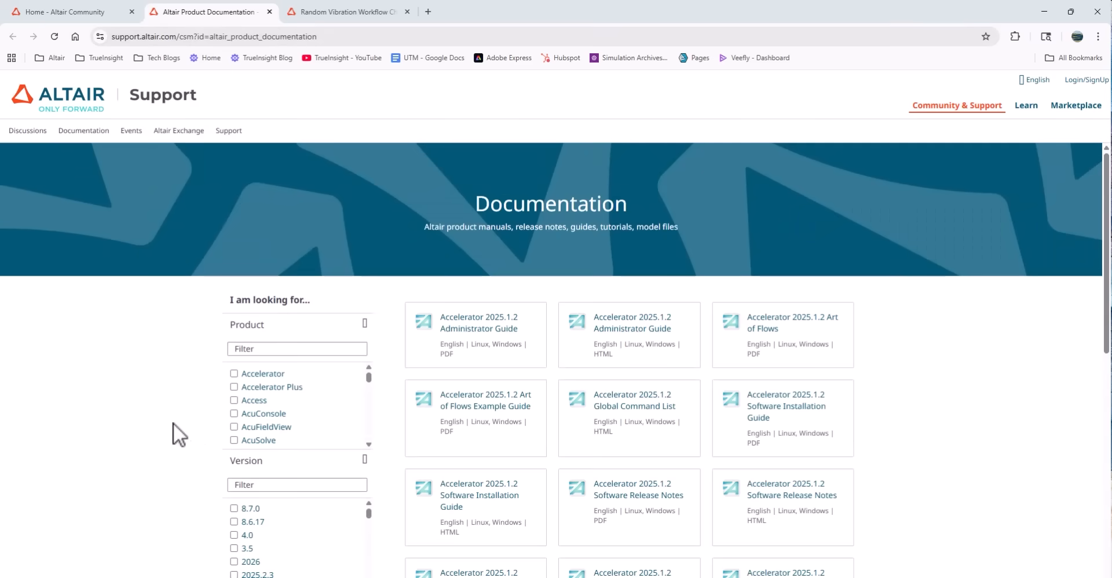
pyautogui.scroll(-3)
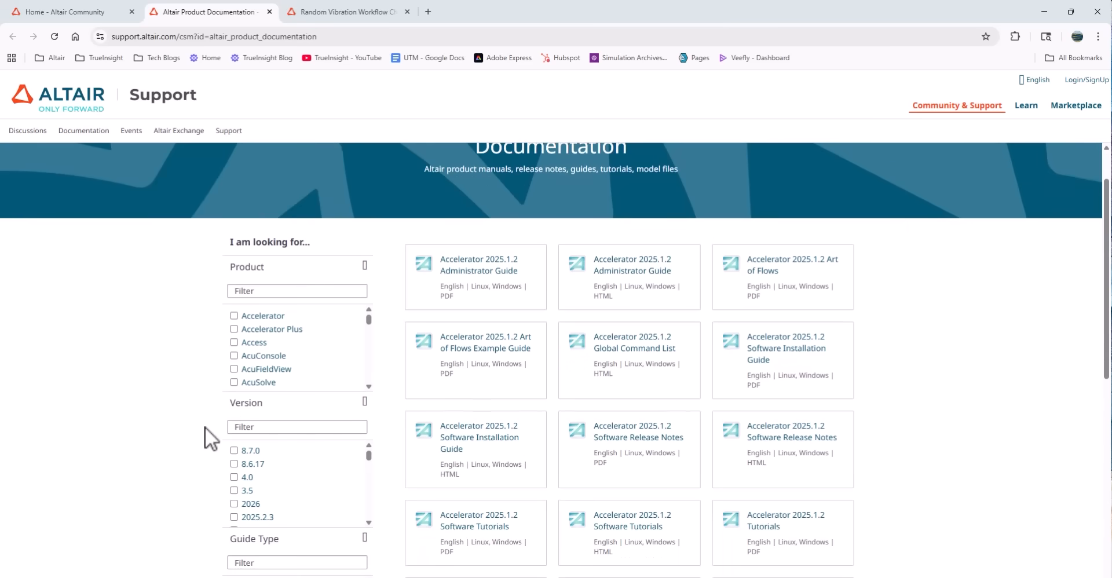
pyautogui.click(234, 383)
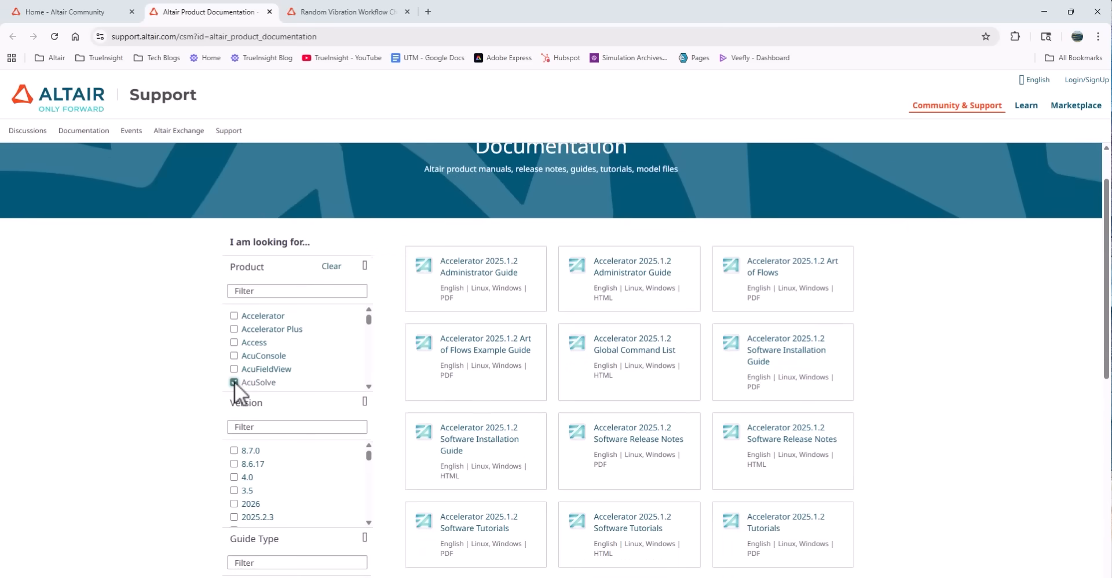
pyautogui.click(235, 382)
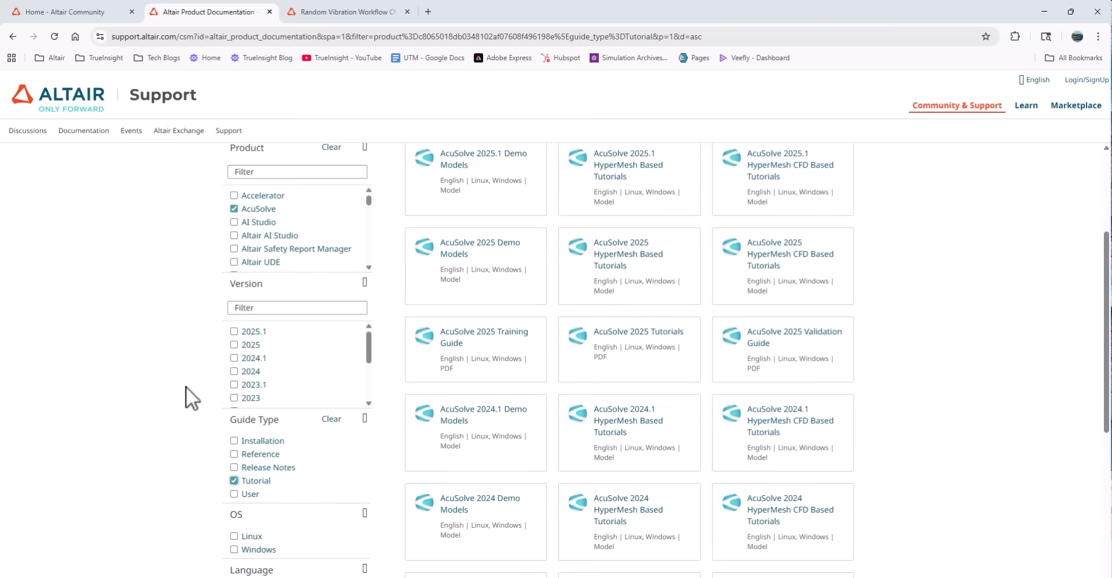
pyautogui.scroll(3)
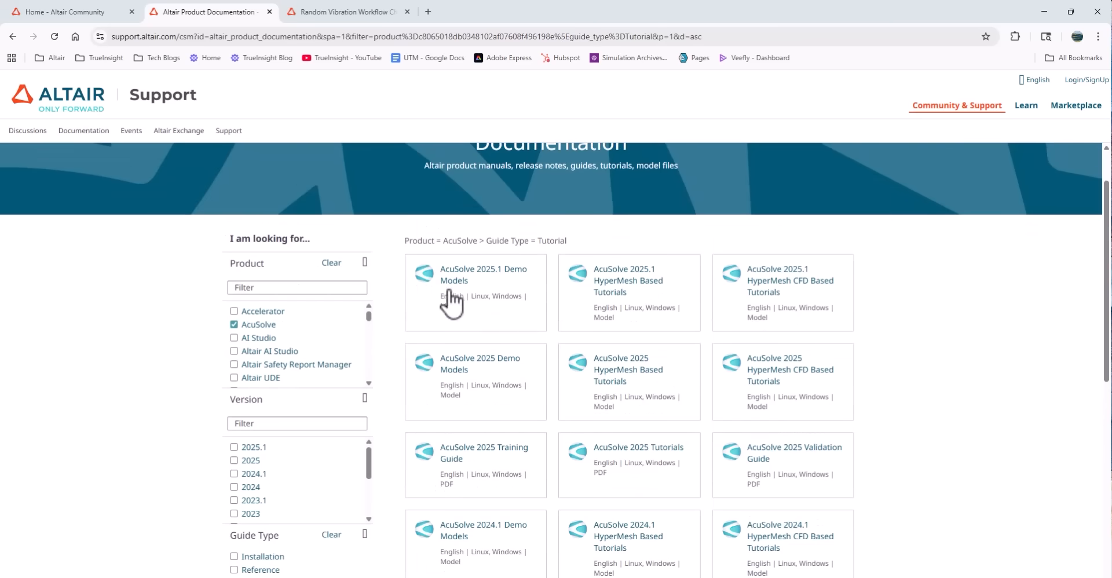
pyautogui.moveTo(479, 390)
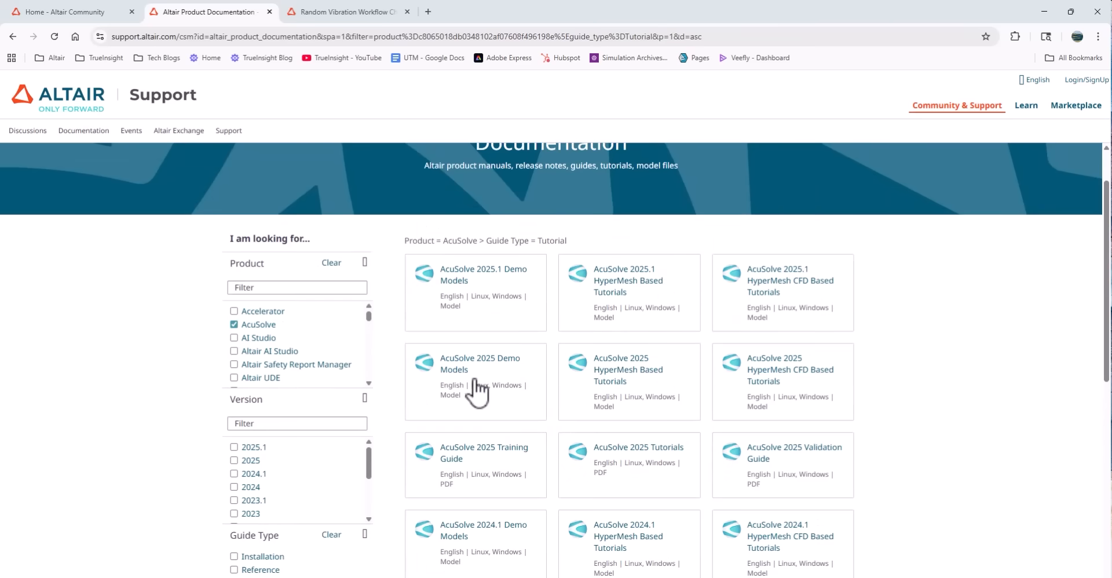
pyautogui.moveTo(238, 358)
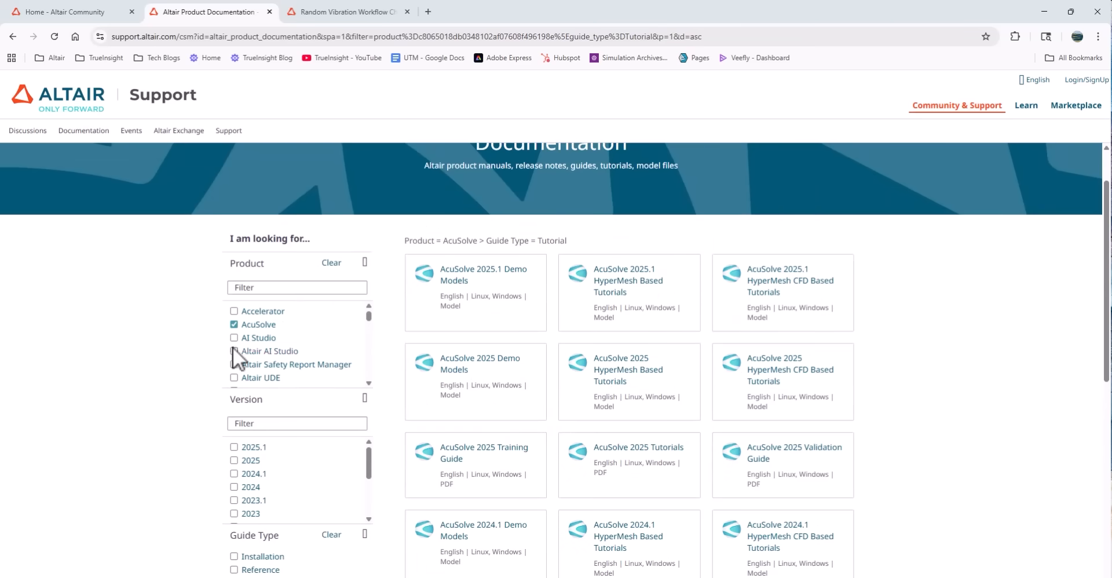
pyautogui.click(67, 13)
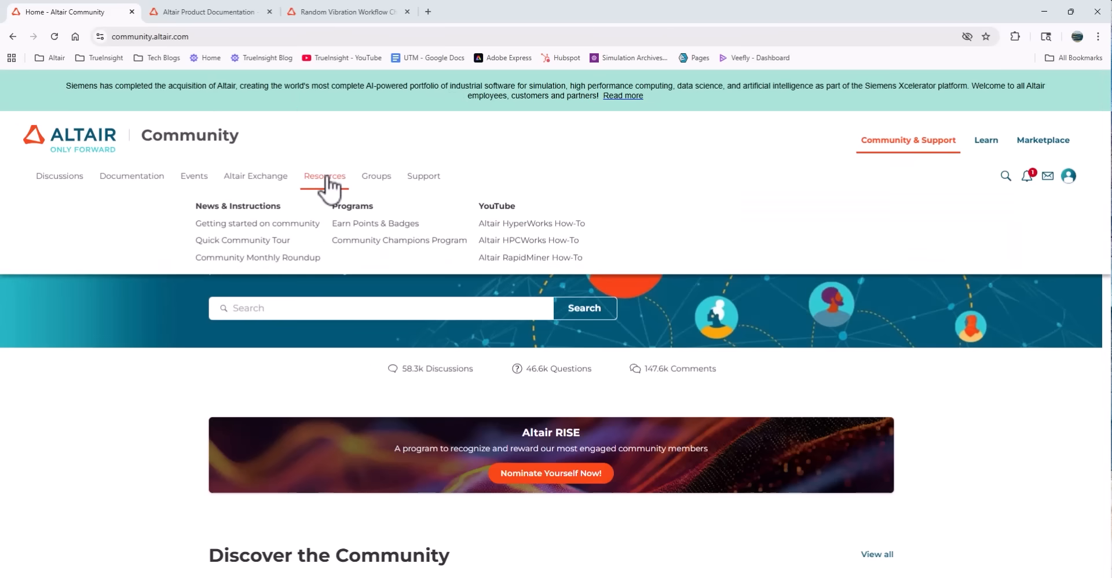
pyautogui.moveTo(300, 238)
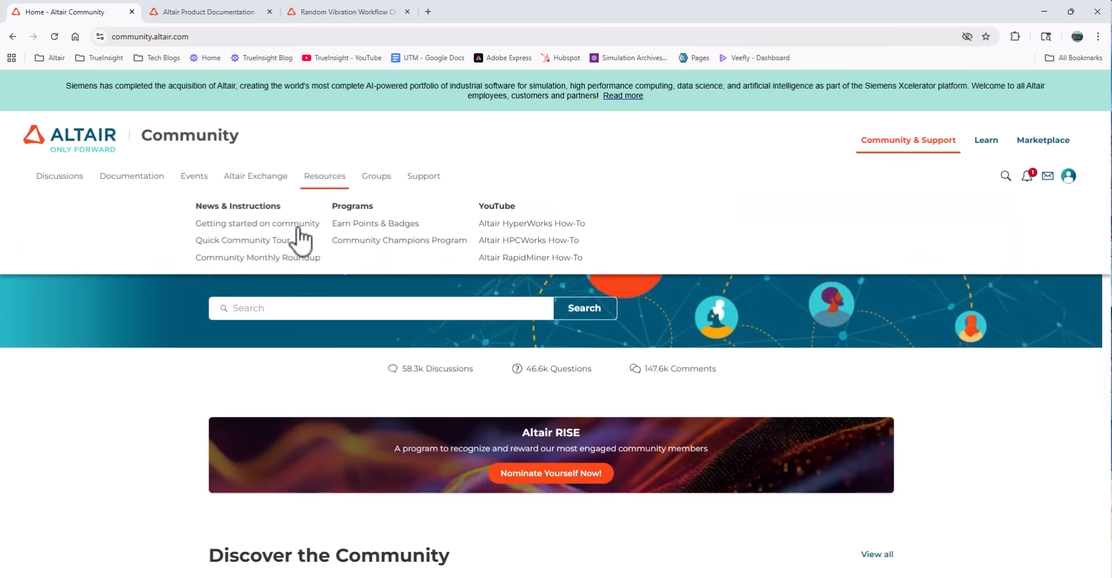
pyautogui.moveTo(446, 234)
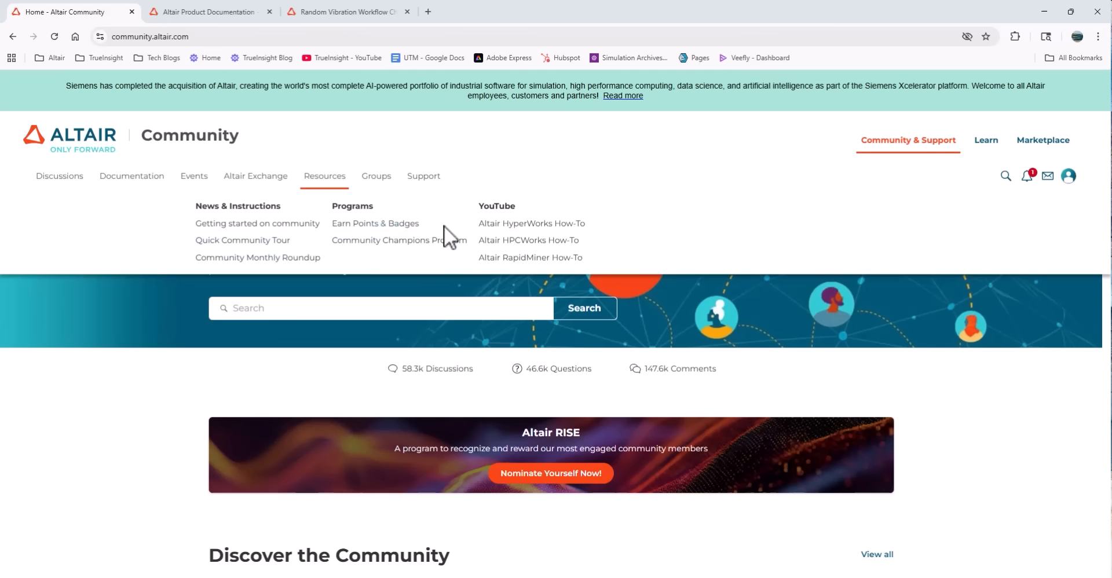
# Step: Open the Altair HyperWorks How-To YouTube channel from the Resources menu
pyautogui.click(531, 224)
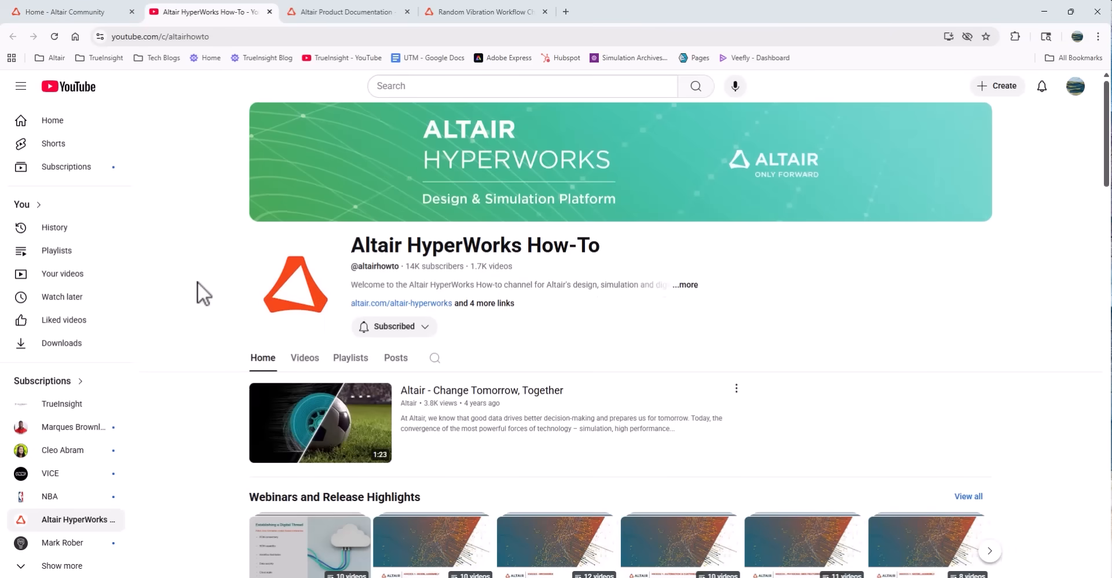
# Step: Scroll the HyperWorks How-To channel page to view its webinar and modeling playlists
pyautogui.scroll(-3)
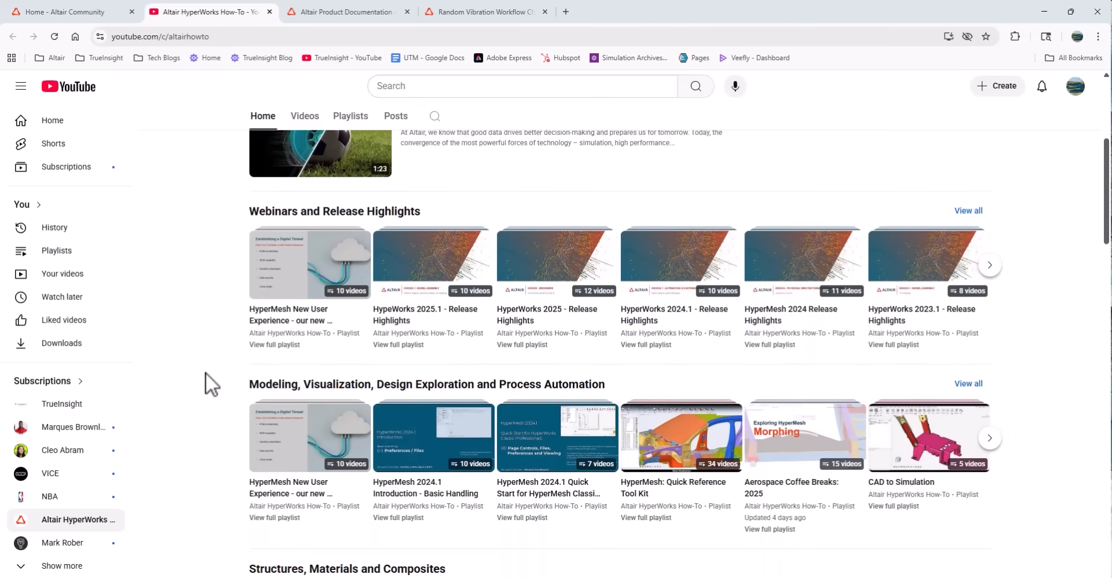
pyautogui.scroll(3)
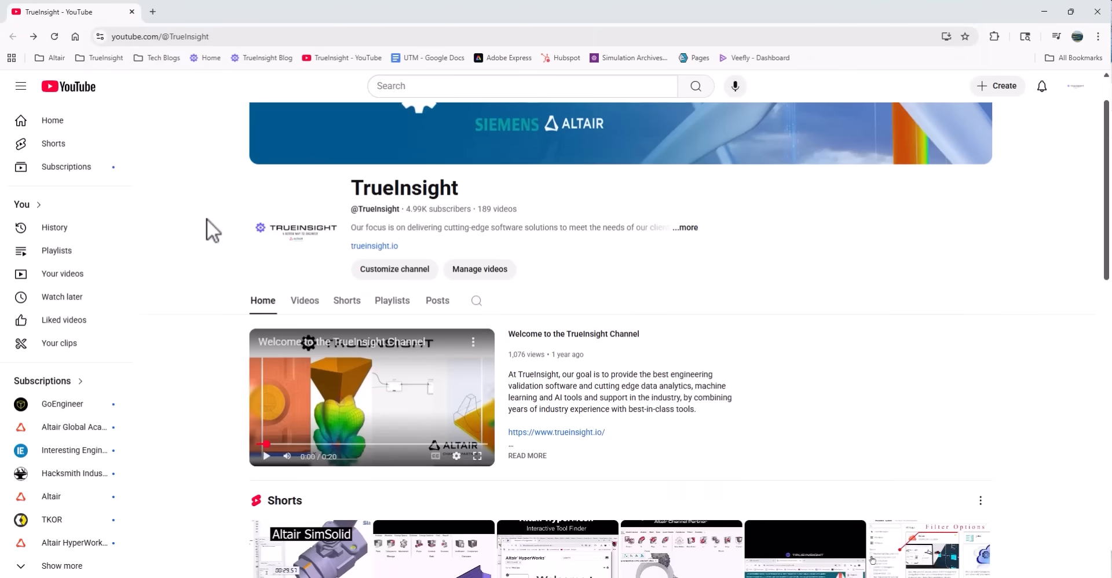
# Step: Browse TrueInsight's Videos tab, then show its Playlists, including HyperWorks and Monarch How-To
pyautogui.scroll(-3)
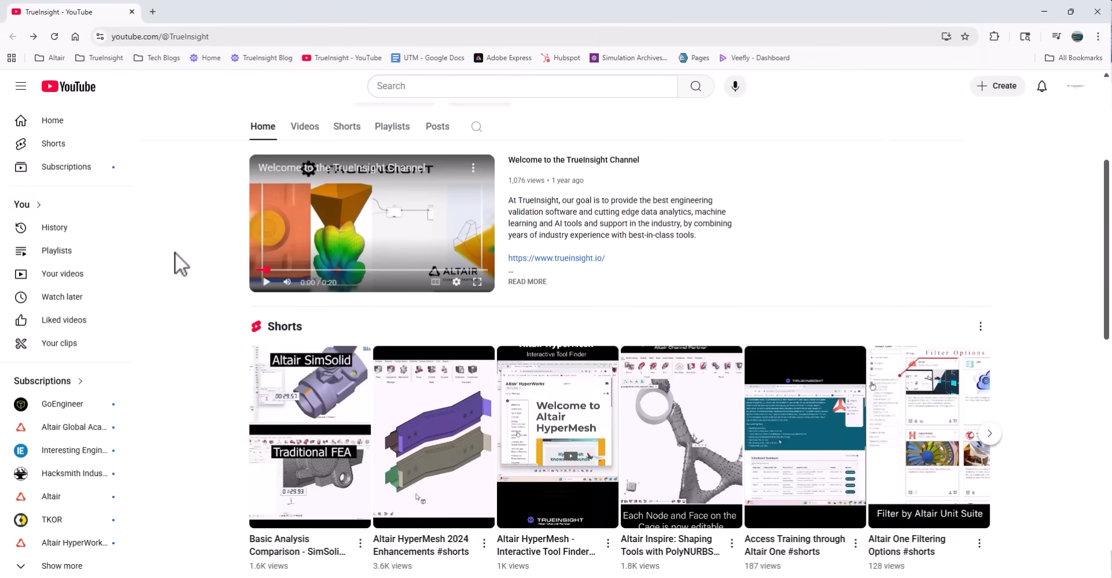
pyautogui.scroll(3)
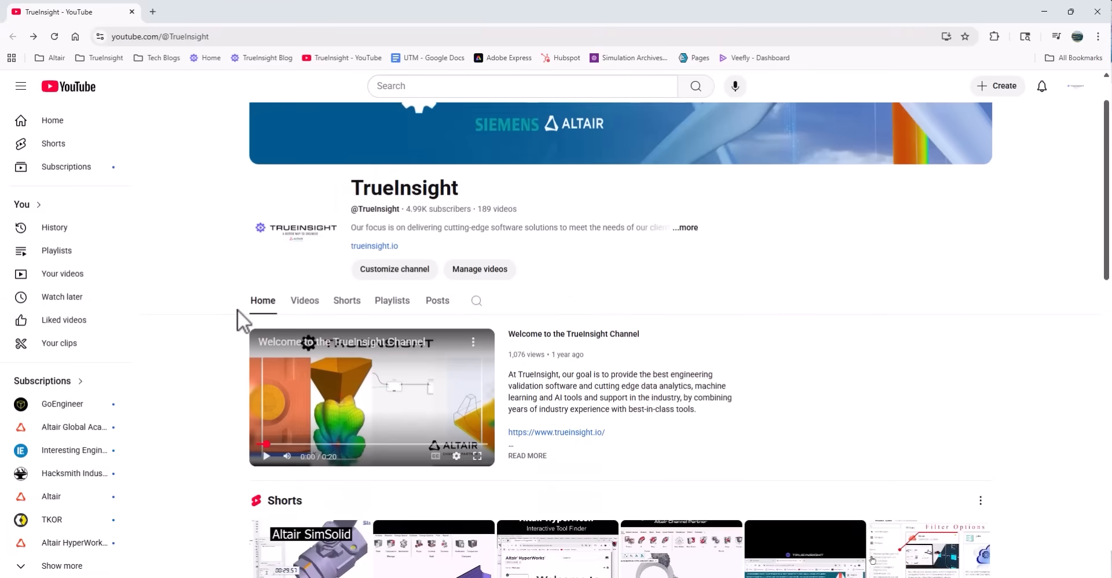
pyautogui.click(304, 300)
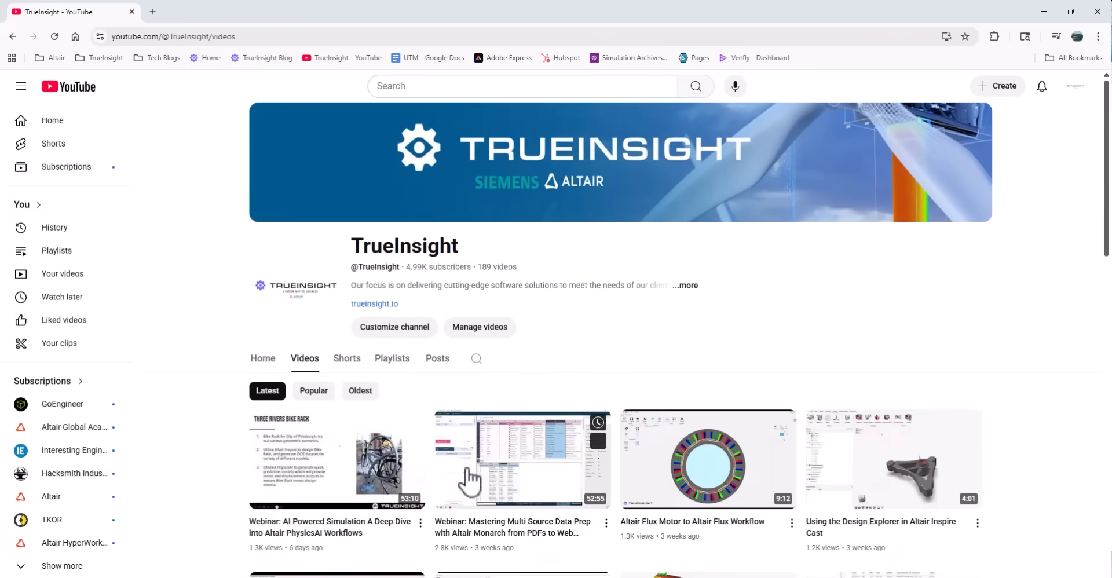
pyautogui.scroll(-3)
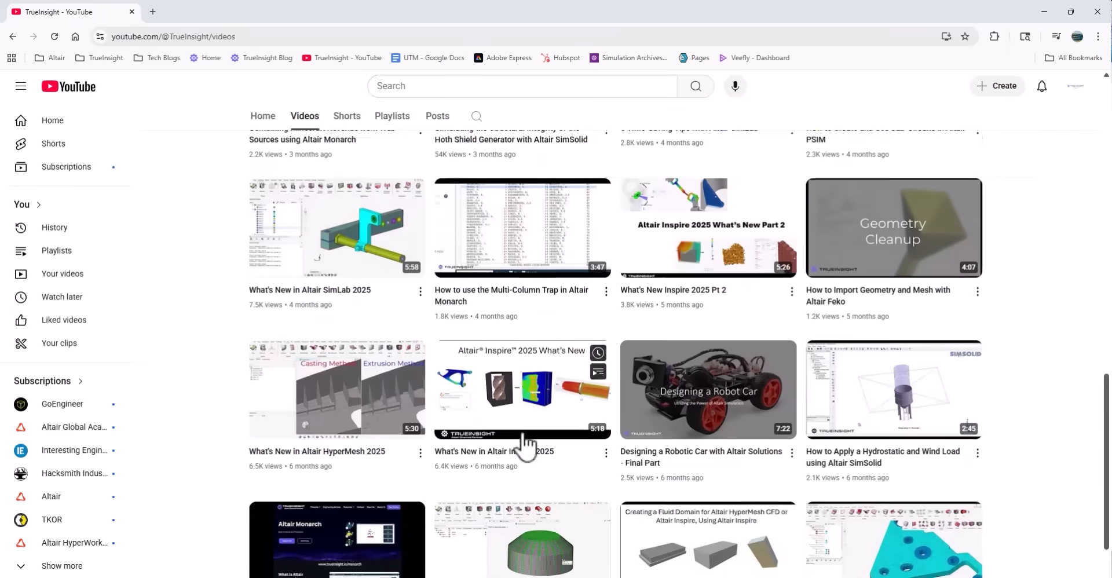
pyautogui.scroll(3)
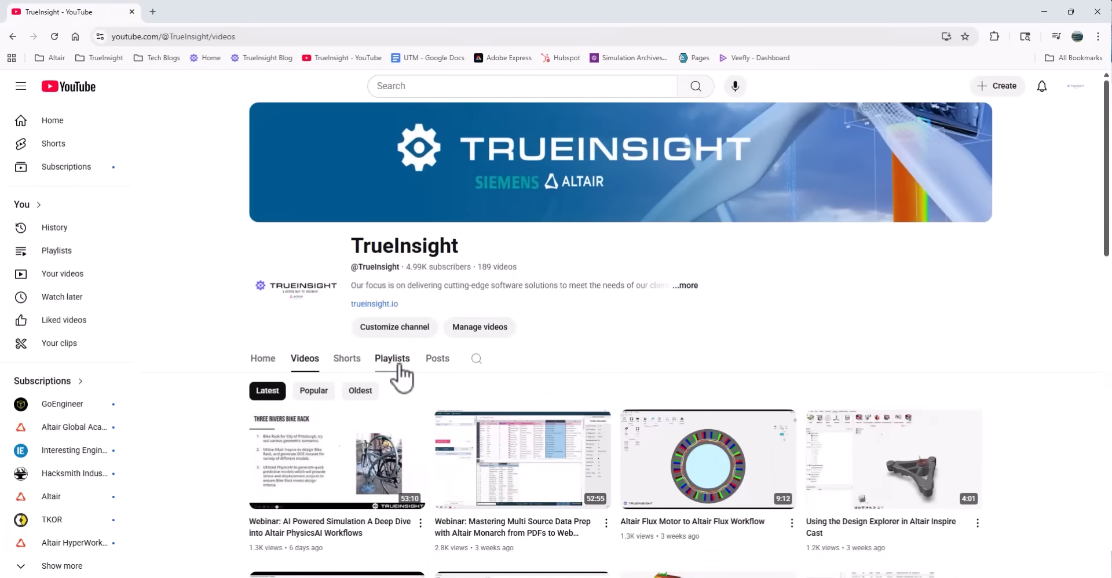
pyautogui.click(392, 358)
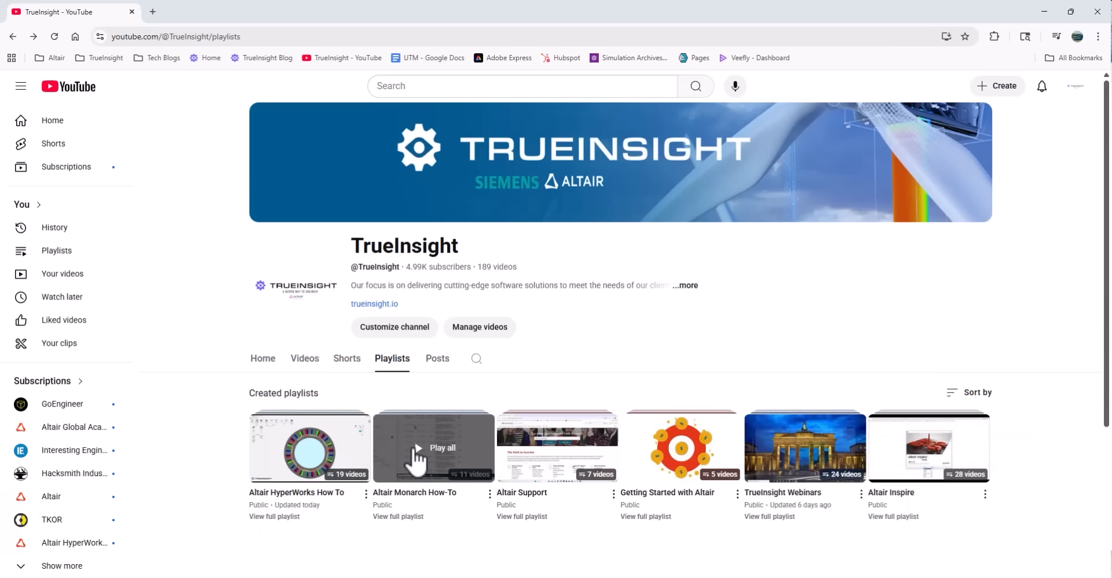
pyautogui.moveTo(233, 241)
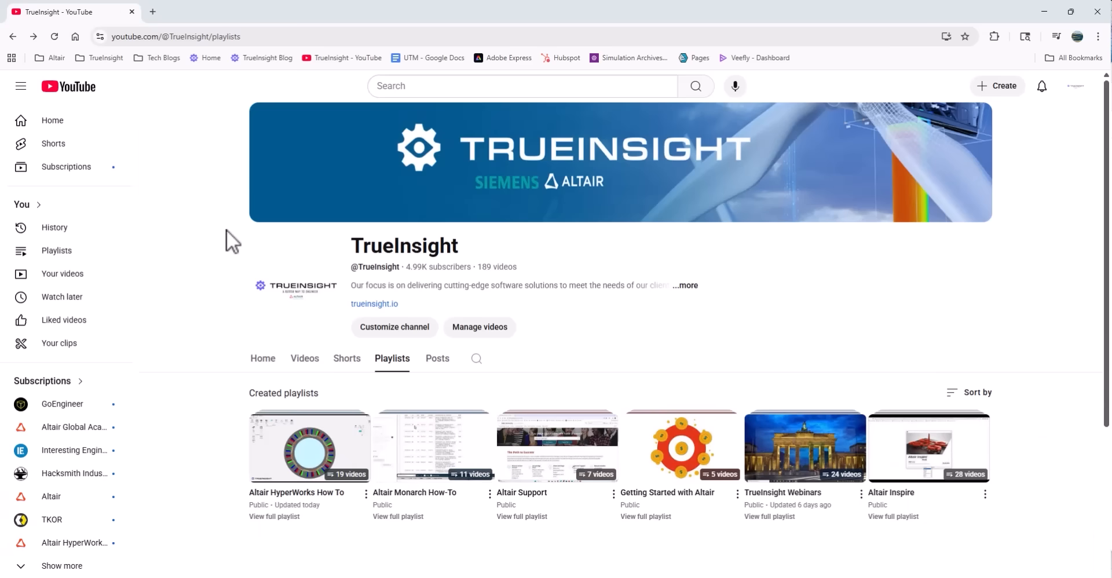